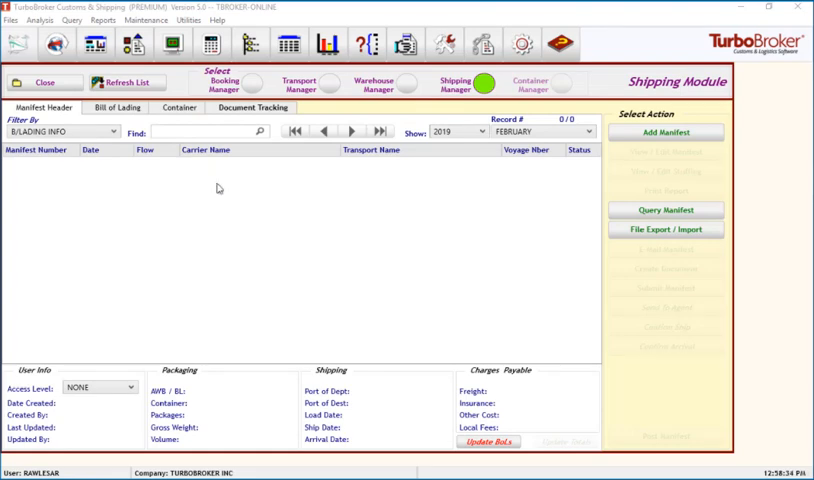
mouse_move(600, 152)
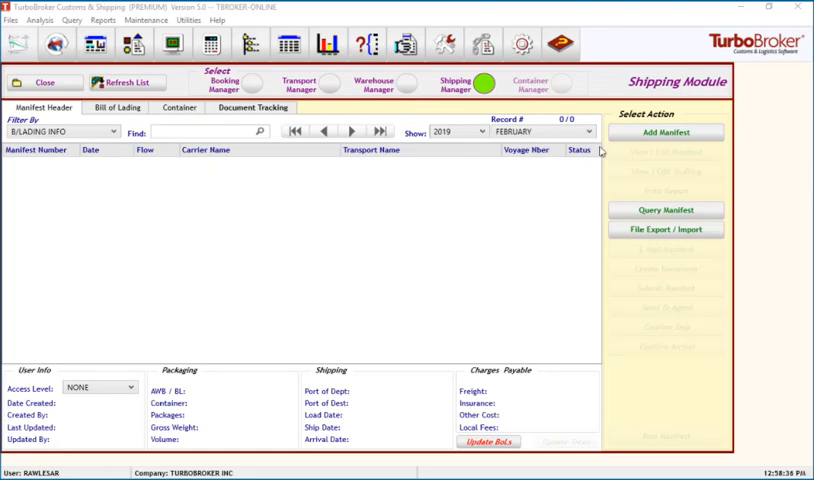
Step: Start a new manifest record and confirm the Add New Record prompt
click(664, 132)
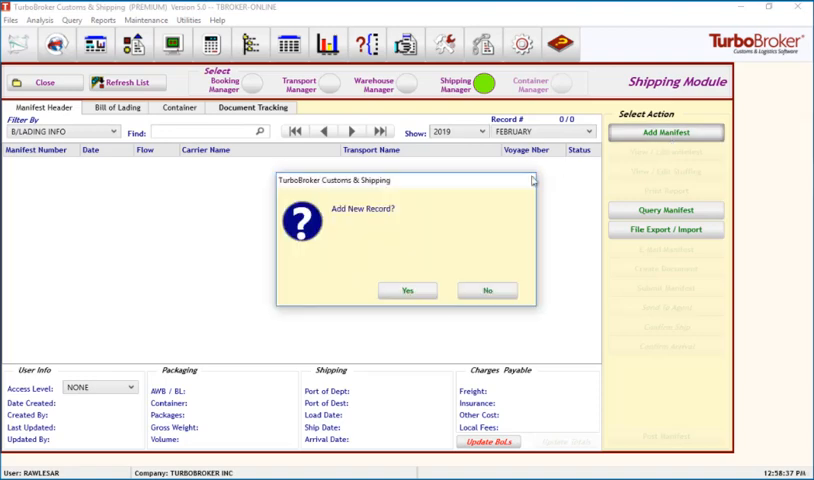
click(406, 290)
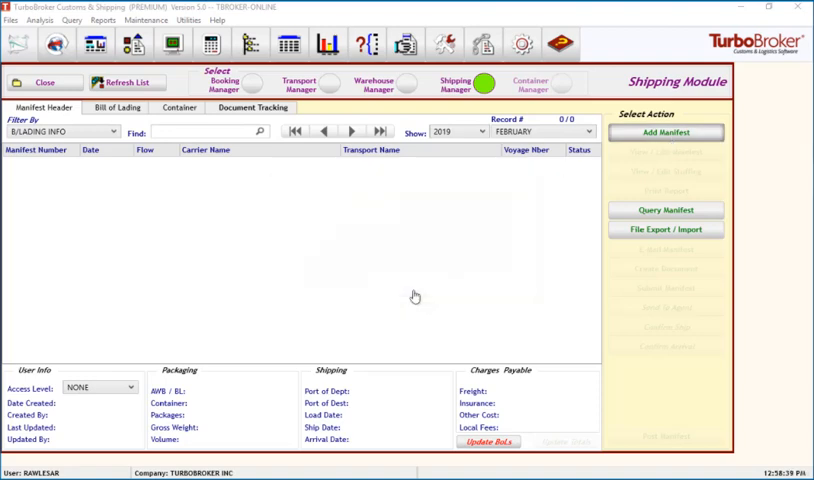
Step: Set the manifest nature to IMPORT and describe it as 'SAMPLE MANIFEST -- FROM USA'
click(668, 132)
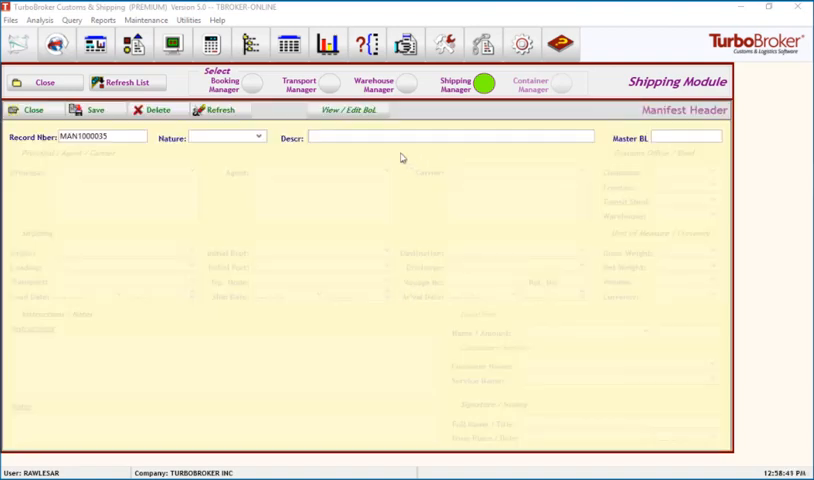
click(256, 136)
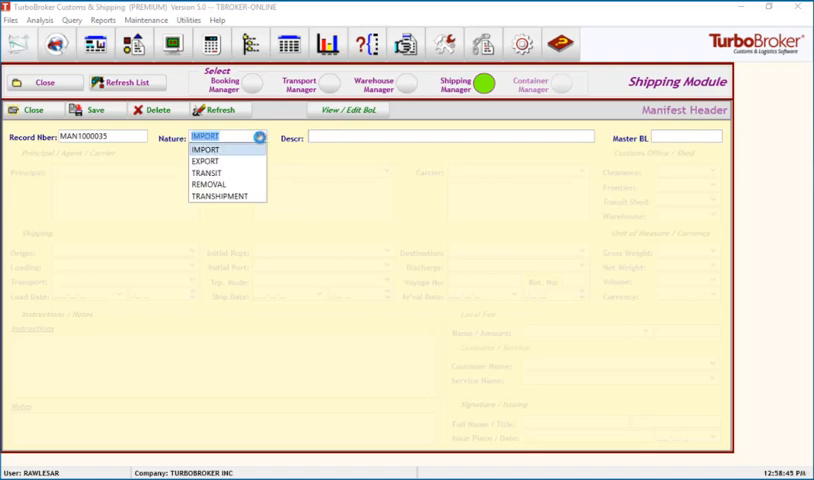
click(204, 150)
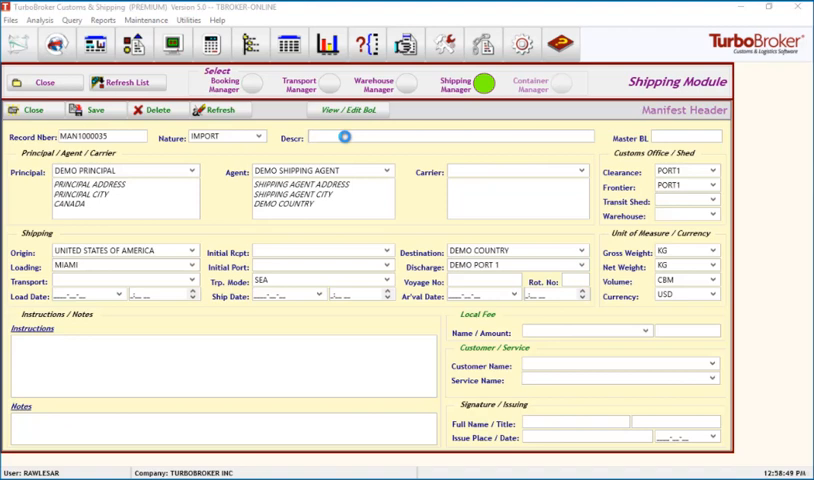
text(SA)
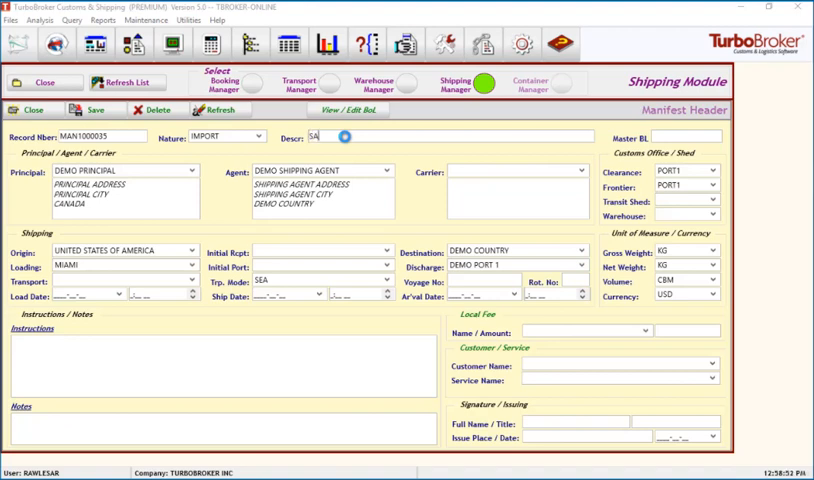
text(MPLE MANIFEST)
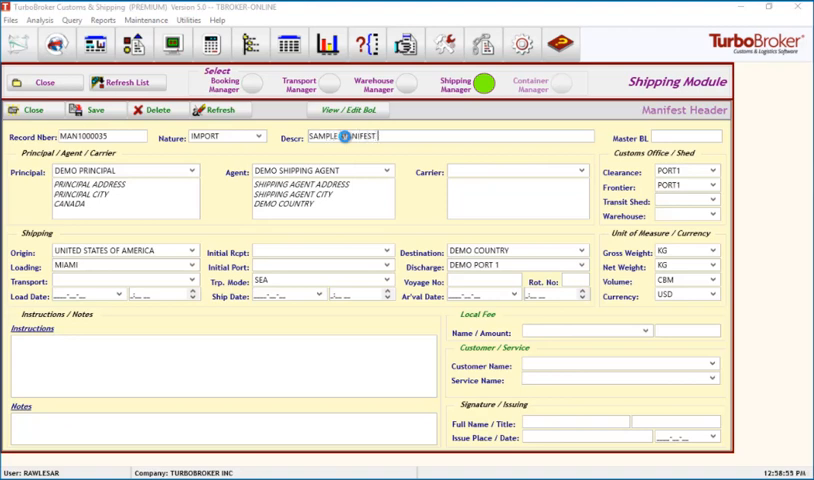
text(-- FROM USA)
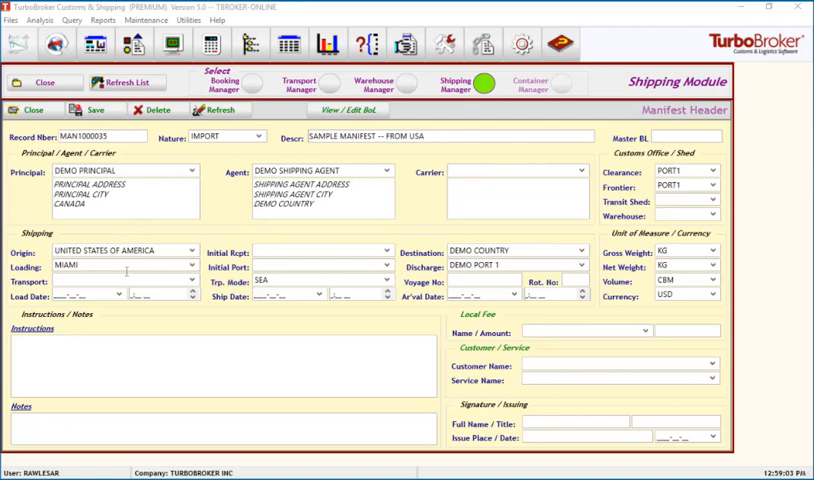
Step: Set carrier DEMO CARRIER, initial receipt DEMO COUNTRY and initial port DEMO PORT 1
click(578, 172)
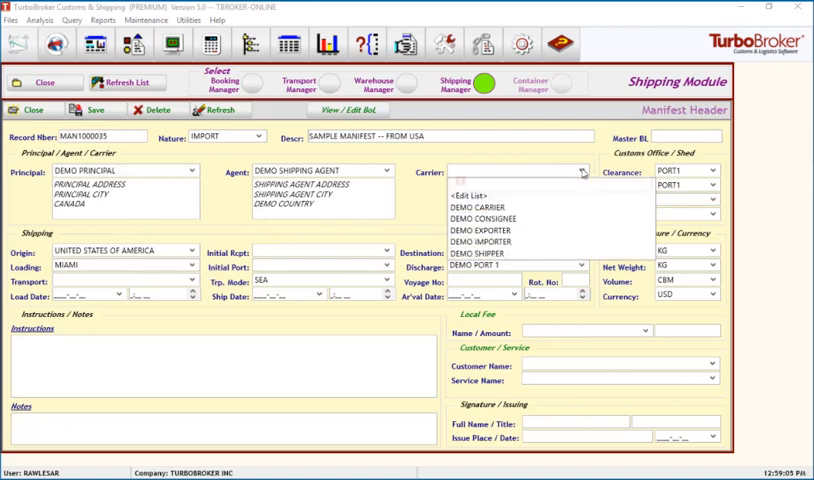
click(480, 204)
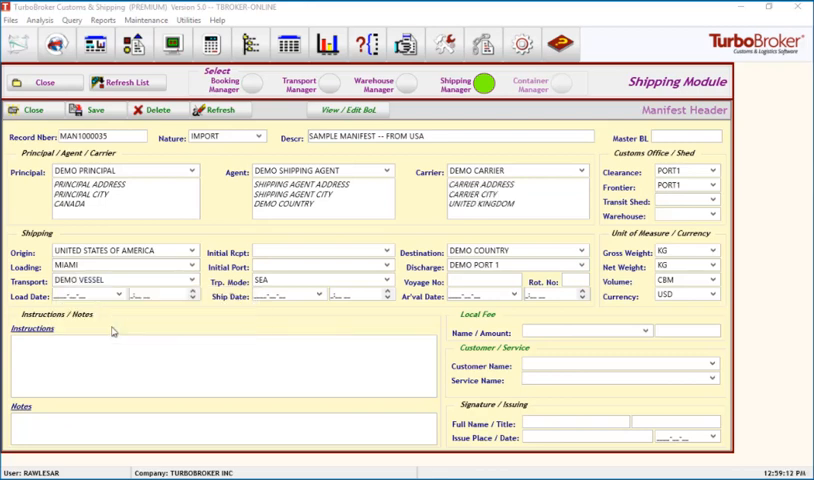
mouse_move(390, 252)
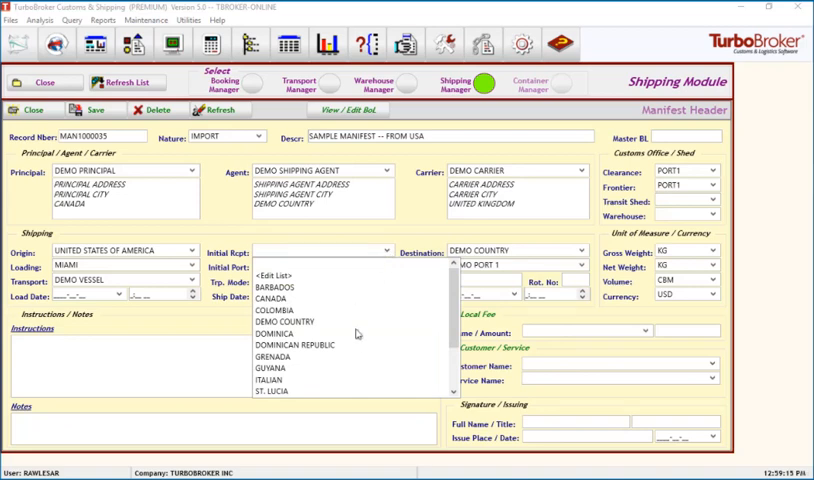
click(288, 322)
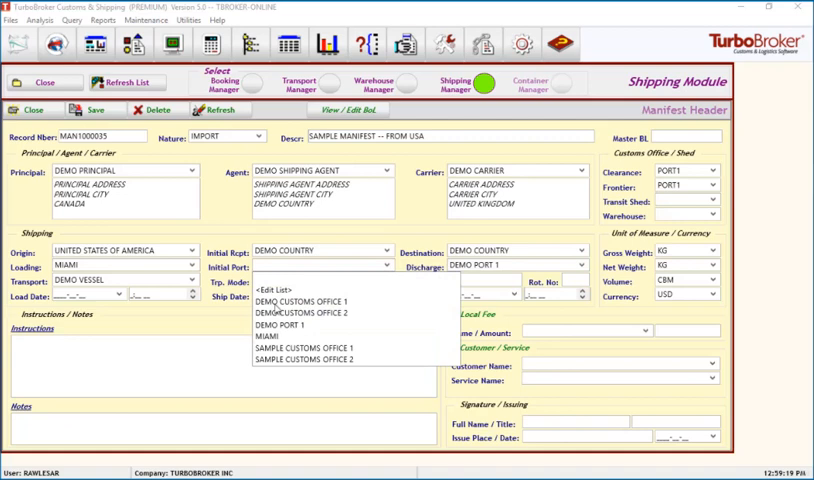
click(290, 324)
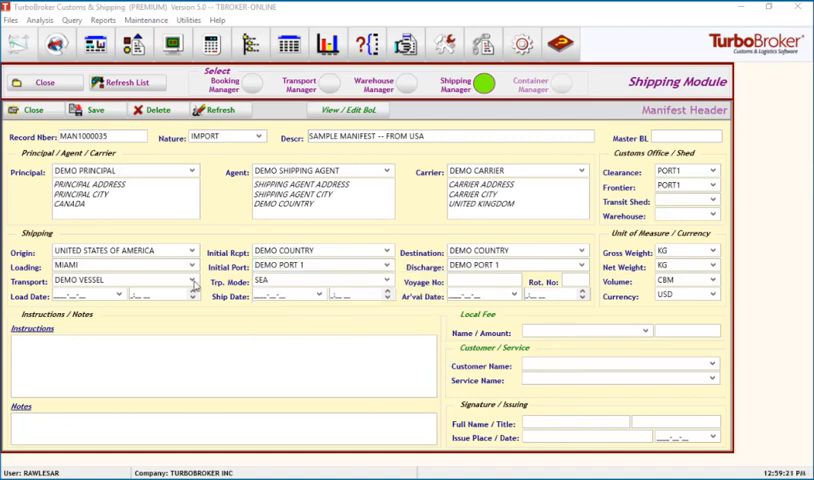
mouse_move(124, 298)
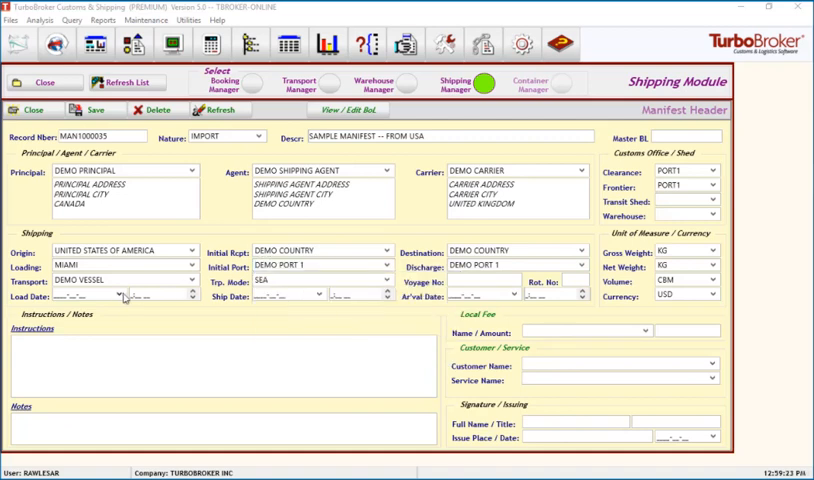
Step: Set load date 2019-02-06, ship date 2019-02-16, voyage no 1111 and rat. no 40
click(116, 292)
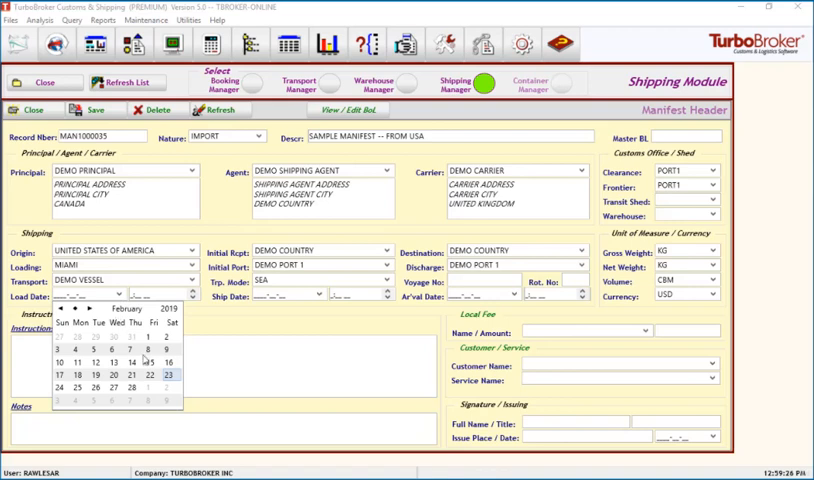
click(132, 362)
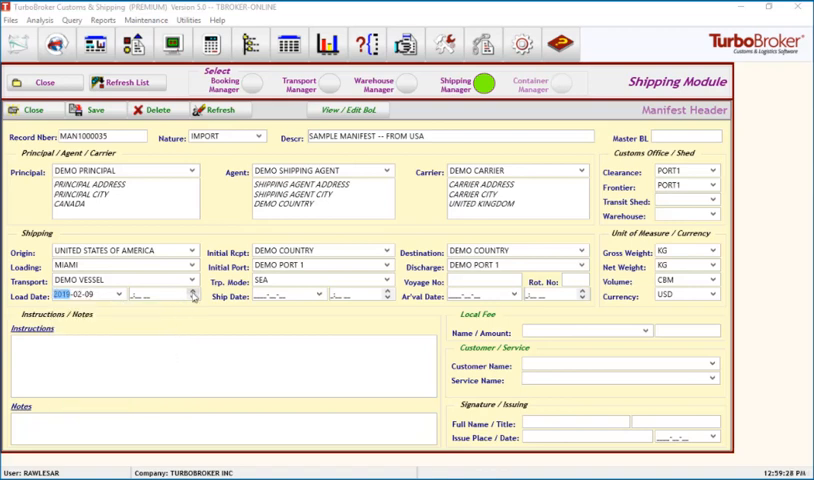
click(384, 294)
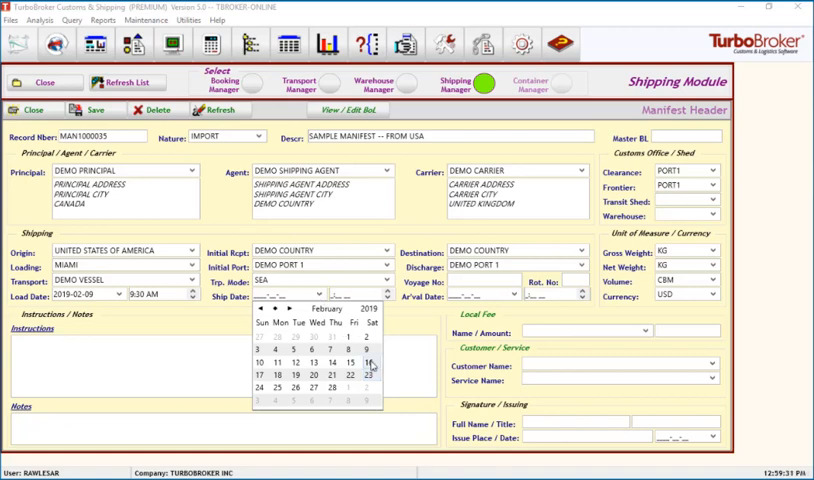
click(372, 362)
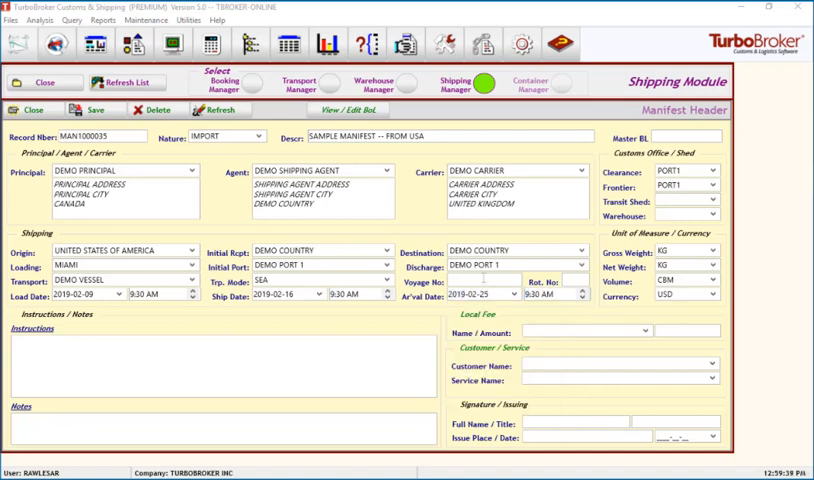
text(1111)
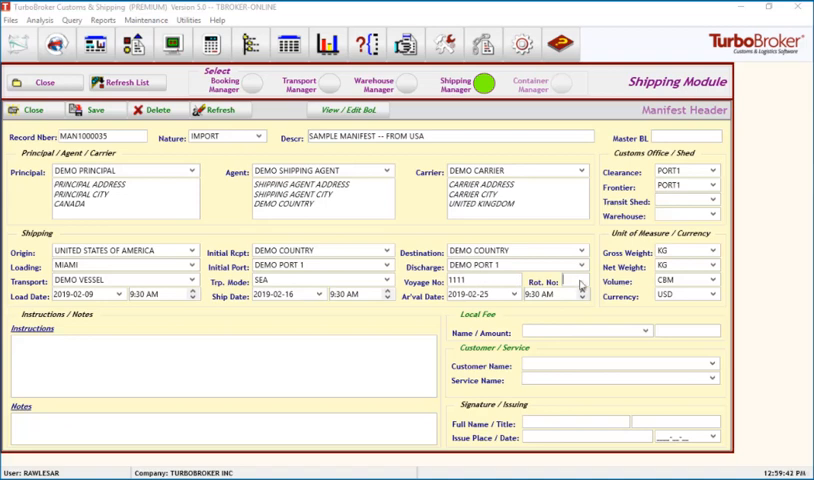
text(40)
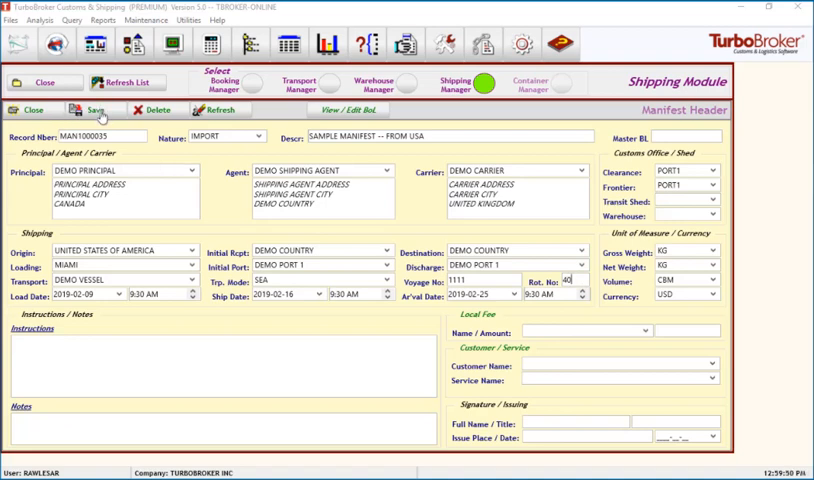
Step: Save the manifest header and move to the Bill of Lading screen
click(88, 110)
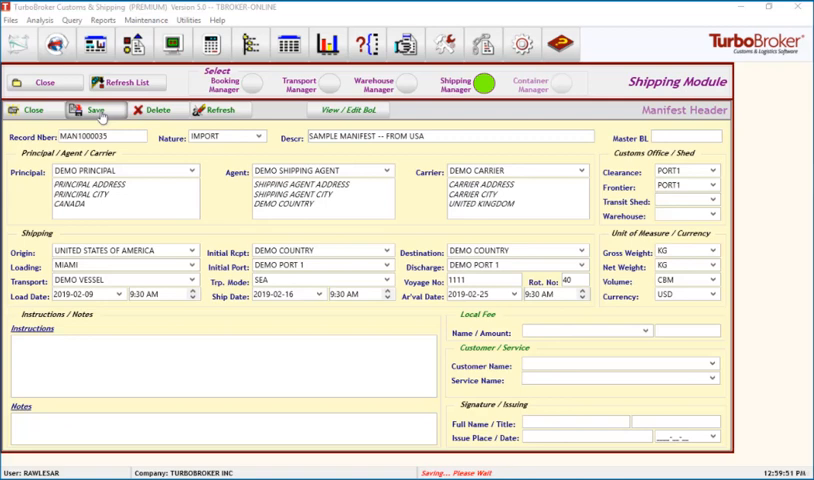
click(92, 110)
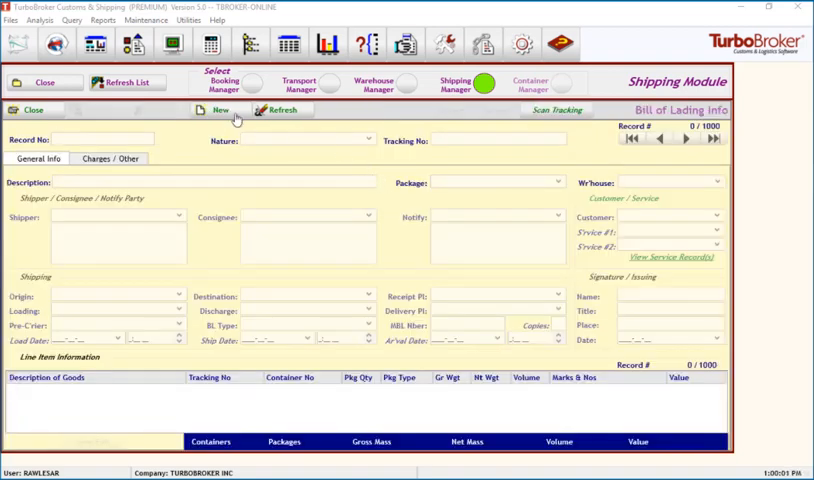
Step: Create a new bill of lading described FURNITURE with DEMO SHIPPER as shipper
click(208, 110)
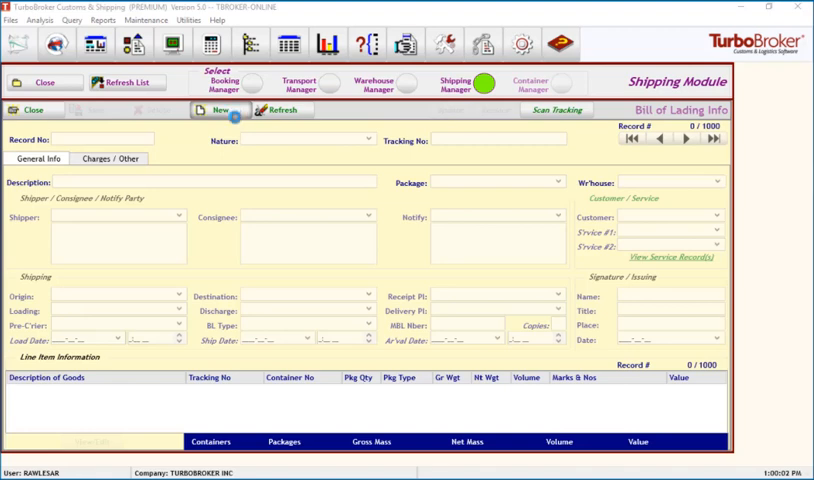
click(212, 110)
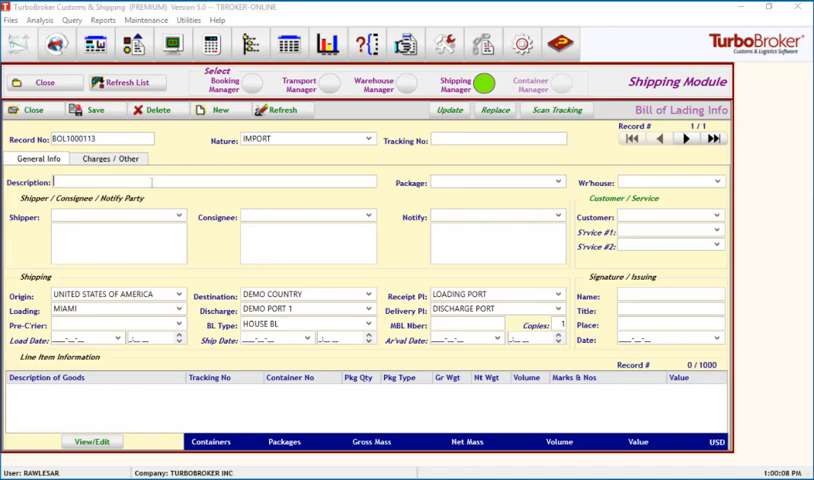
text(FURNITU)
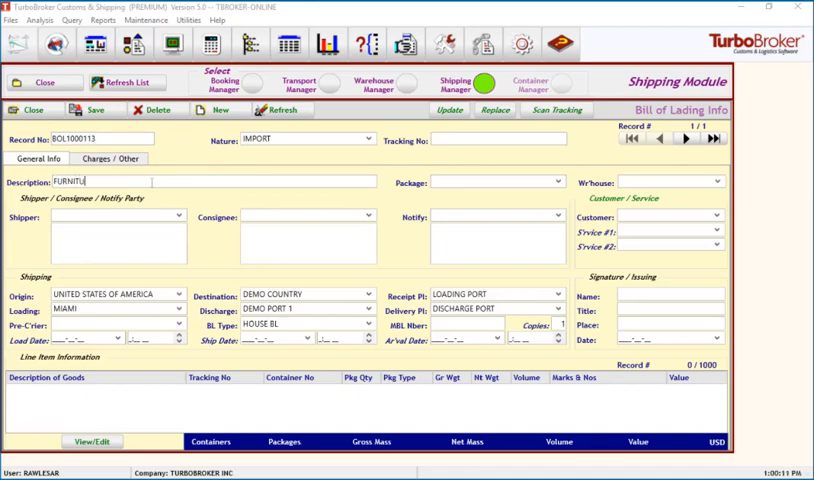
text(RE)
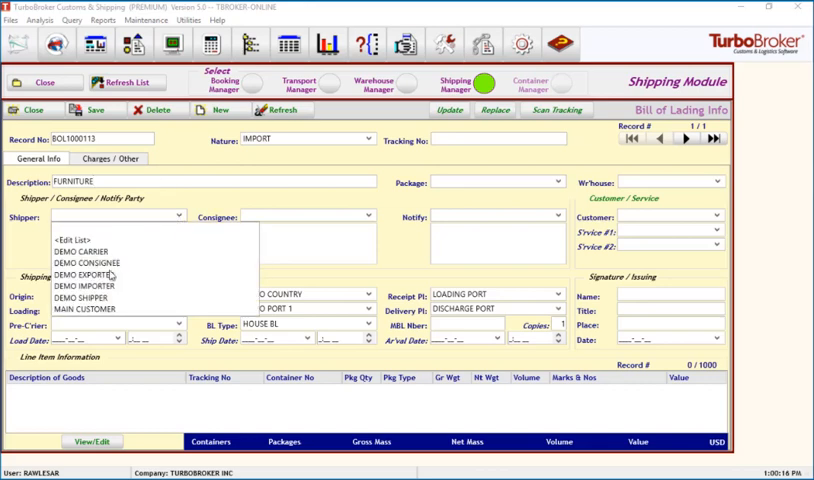
click(82, 298)
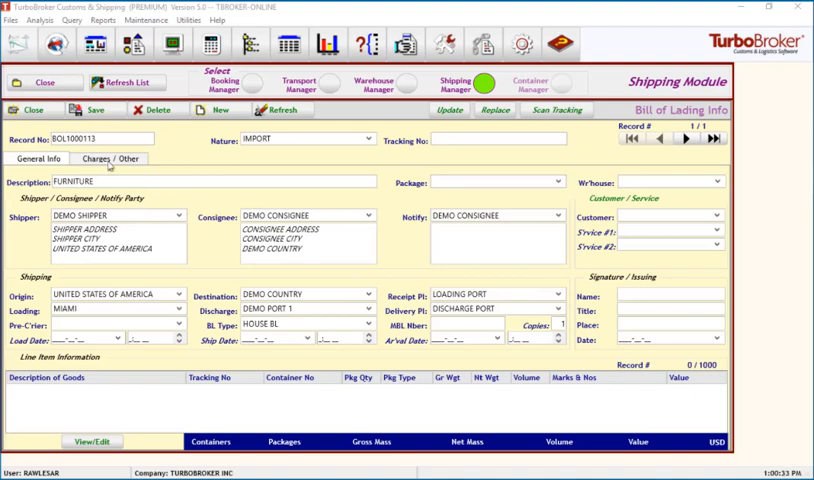
Step: Enter a freight charge of 100.00 and 40 in the charges details and save the bill
click(110, 158)
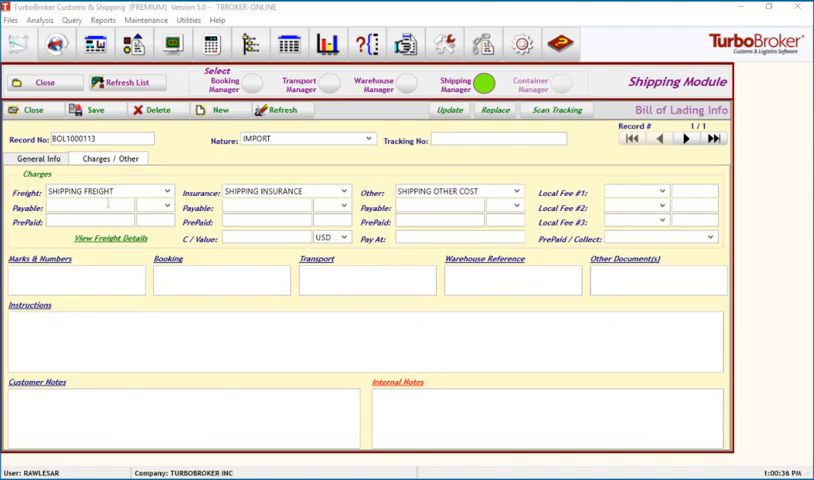
text(100.00)
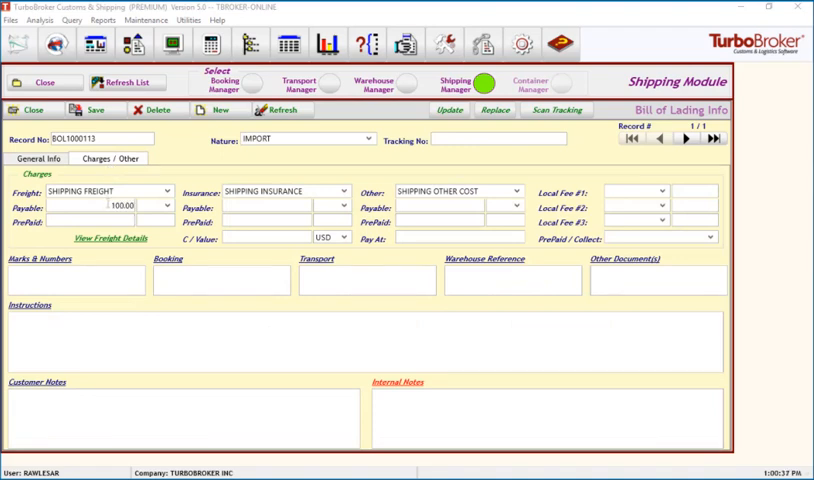
text(40)
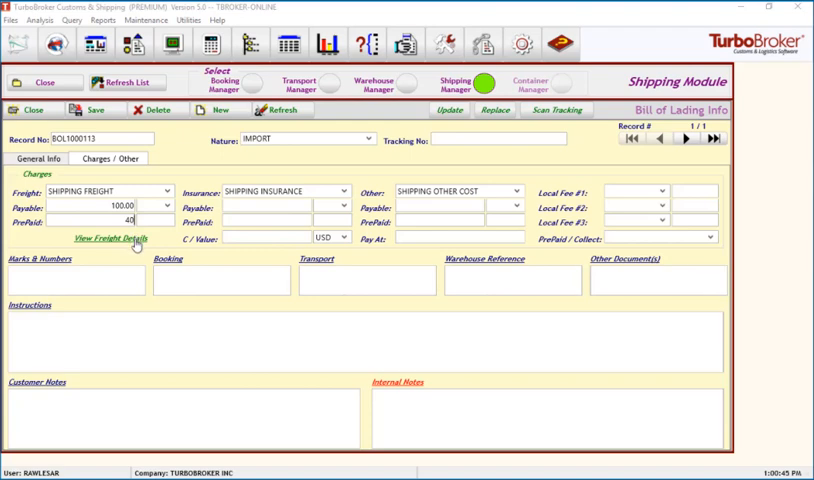
click(106, 240)
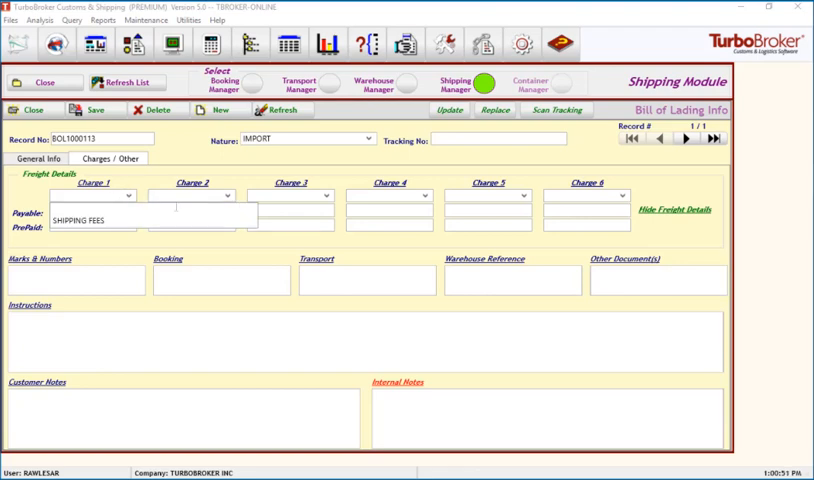
mouse_move(642, 216)
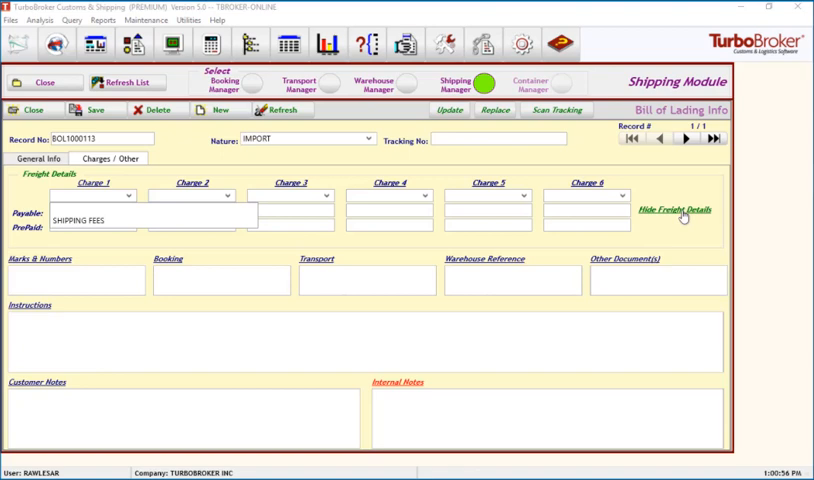
click(680, 208)
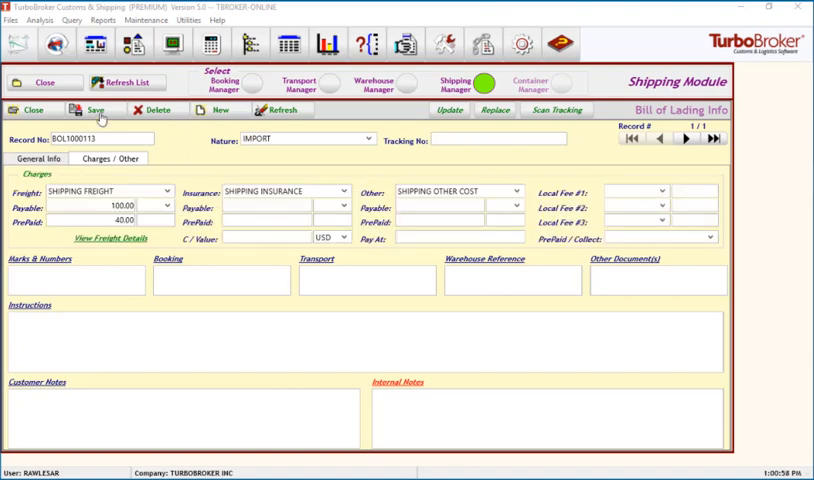
click(90, 108)
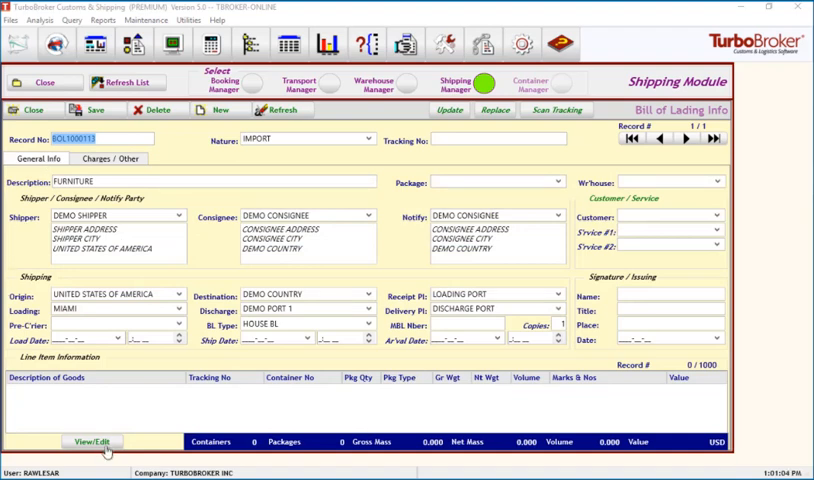
Step: Add and save a DESK line item with 50 kg weight and value 10 on the bill
click(92, 442)
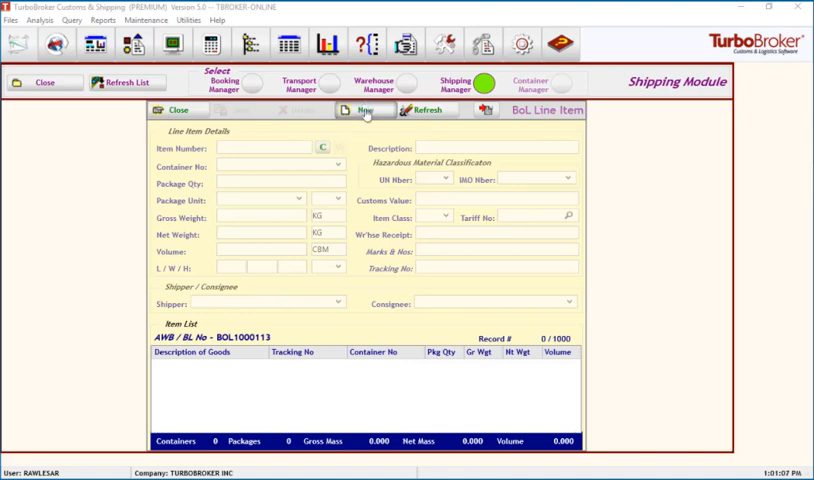
click(356, 110)
text(DK01)
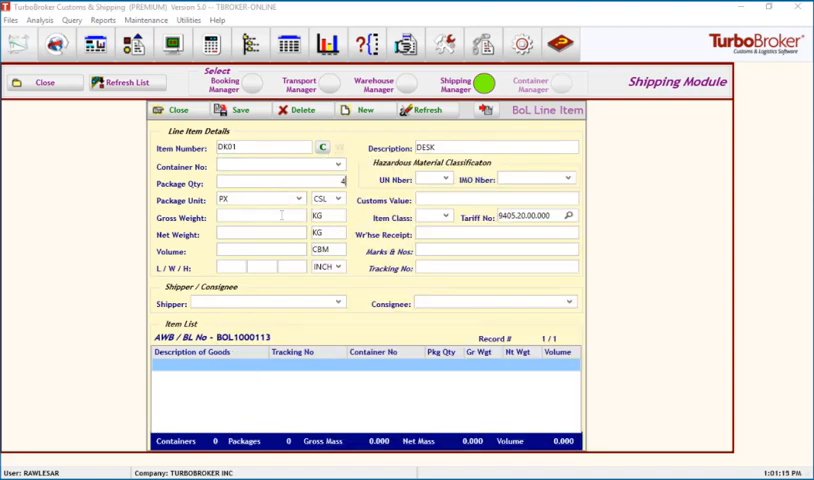
text(50.000)
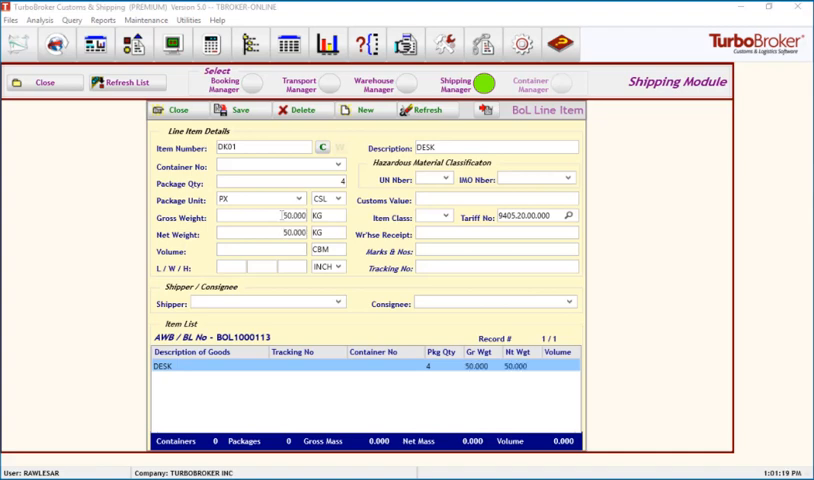
text(10.000)
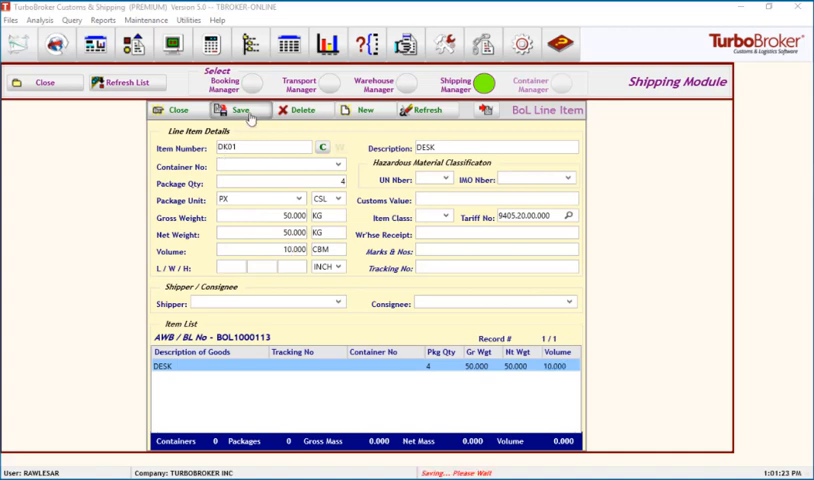
click(238, 110)
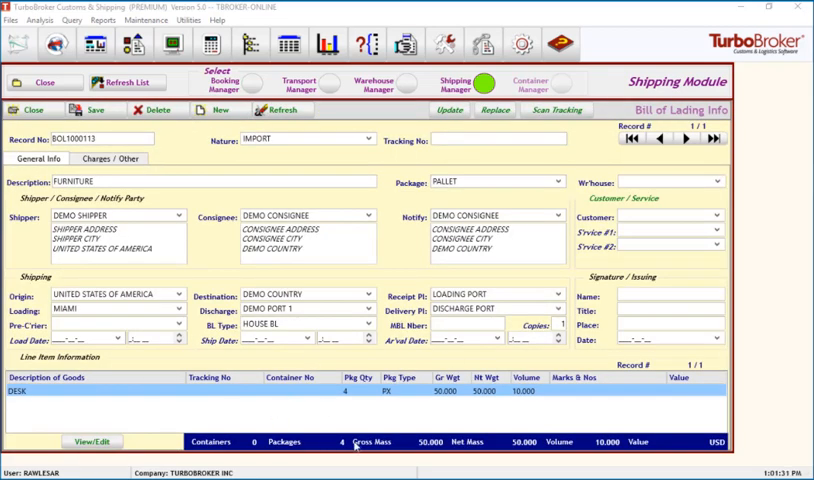
mouse_move(400, 222)
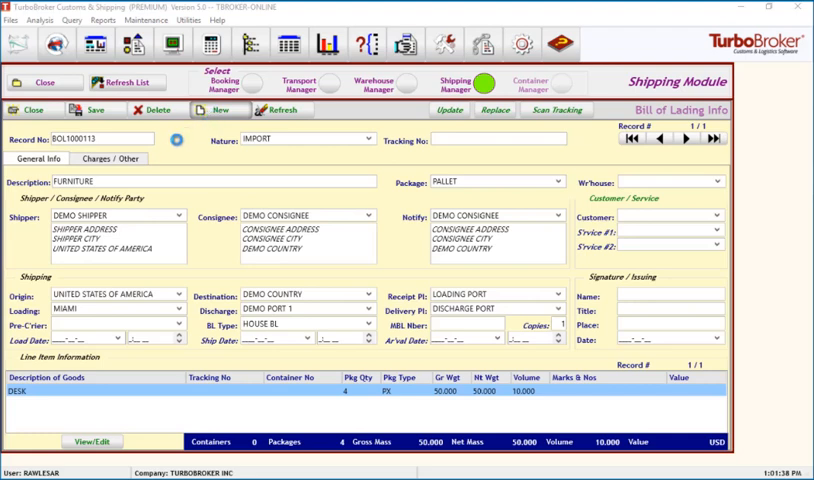
Step: Create a second bill of lading on the manifest
click(220, 108)
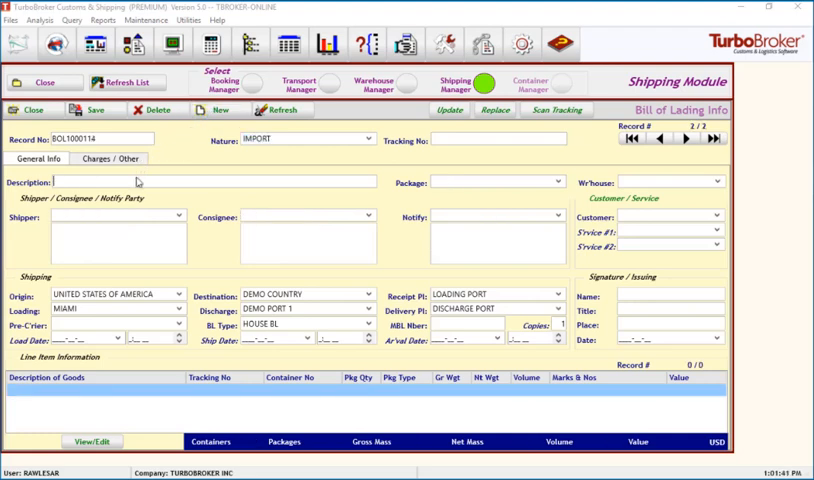
Step: Describe the bill as FOOD with DEMO SHIPPER as shipper and DEMO CONSIGNEE as consignee
text(FOOD)
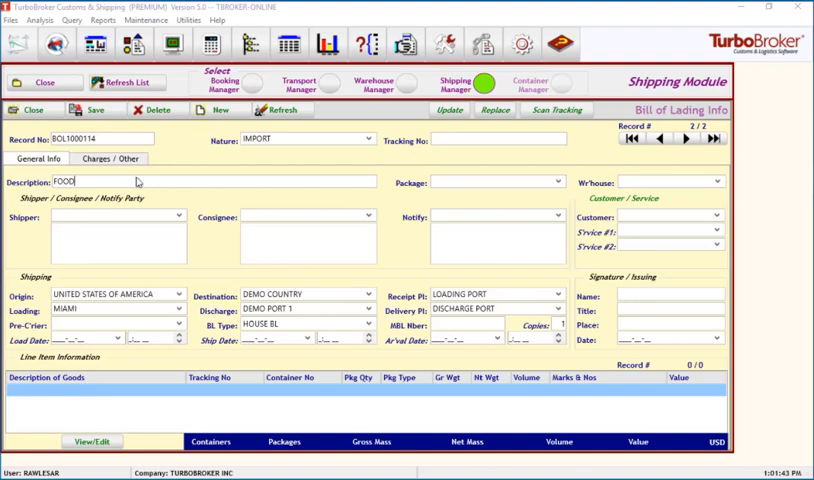
click(176, 216)
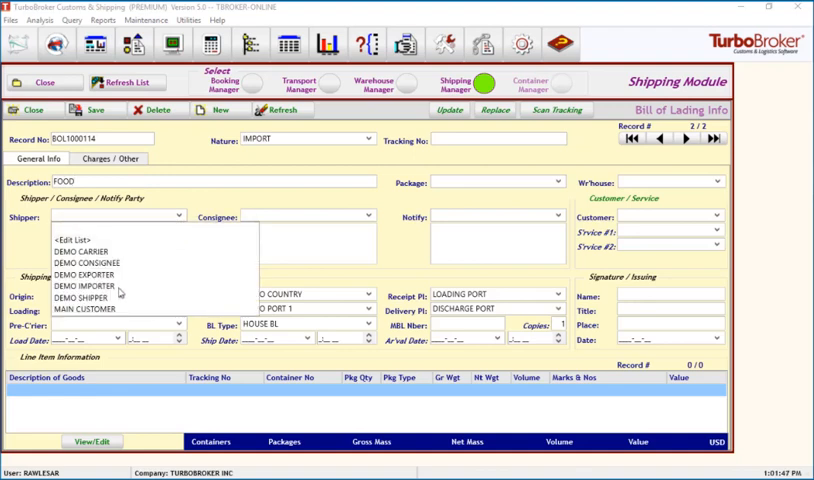
click(78, 300)
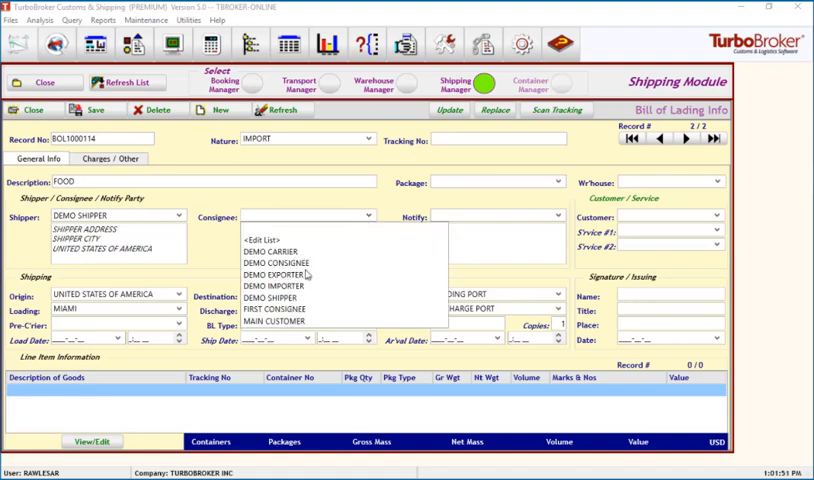
click(284, 252)
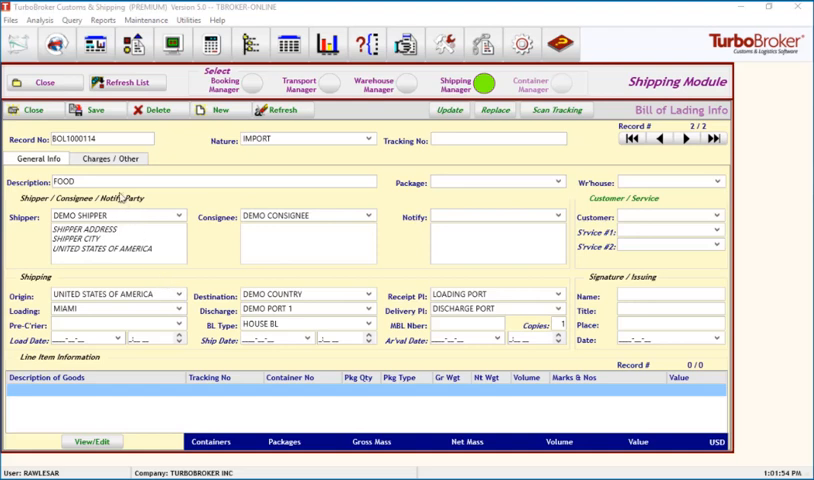
Step: Enter a freight charge of 200 and save the second bill of lading
click(108, 160)
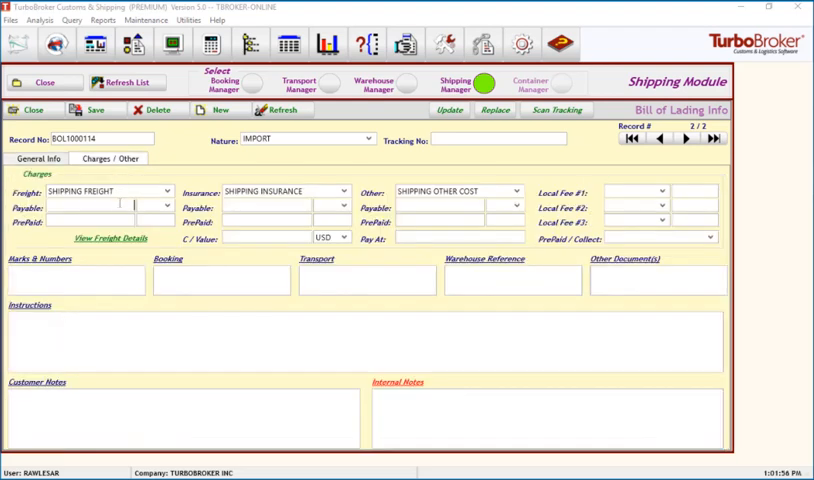
text(200)
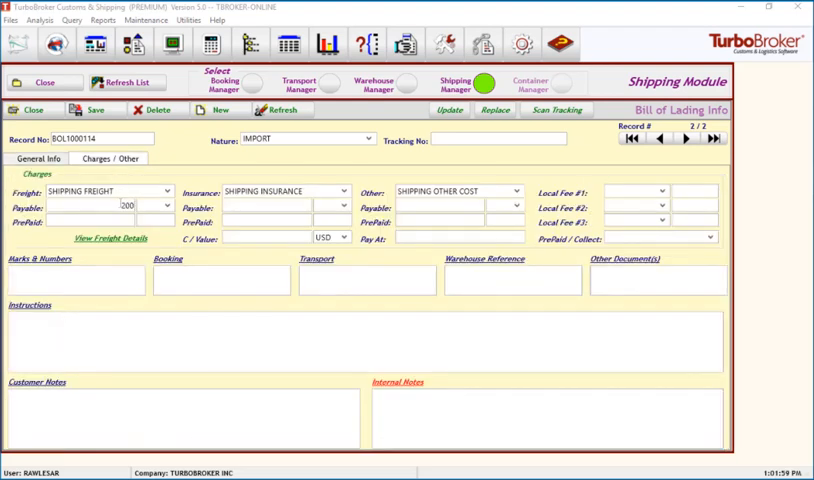
click(88, 108)
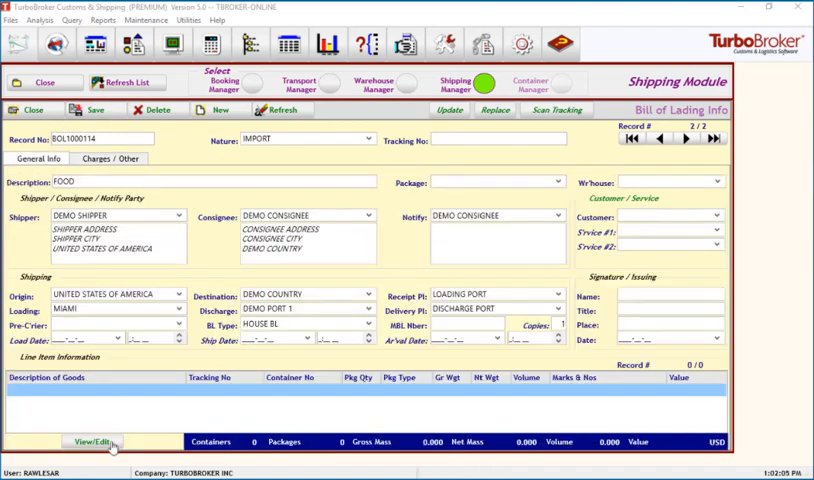
Step: Start a MANGOES line item with quantity 50 and package unit CR
click(92, 440)
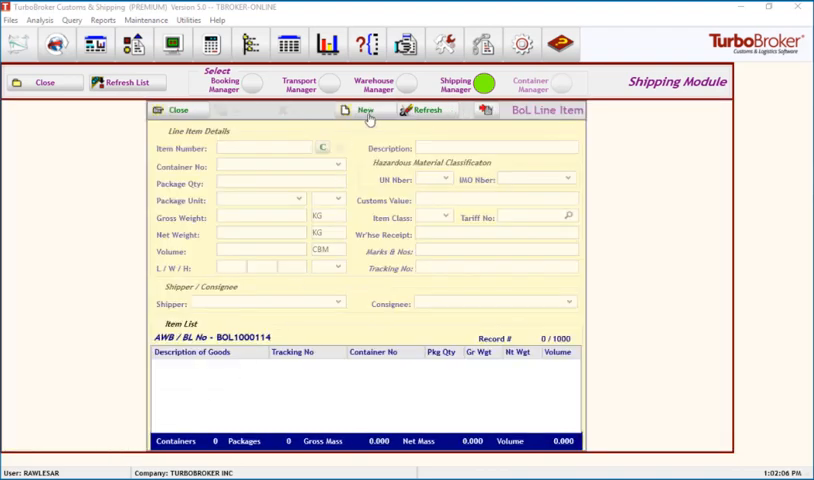
click(356, 112)
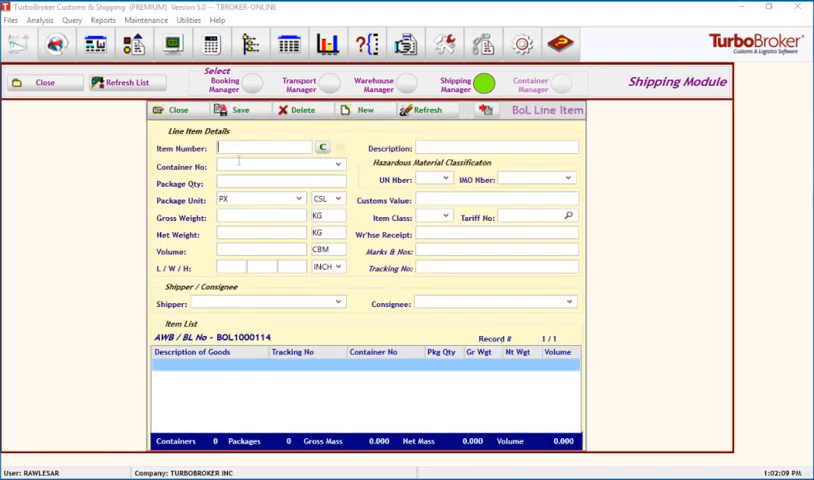
text(MN01)
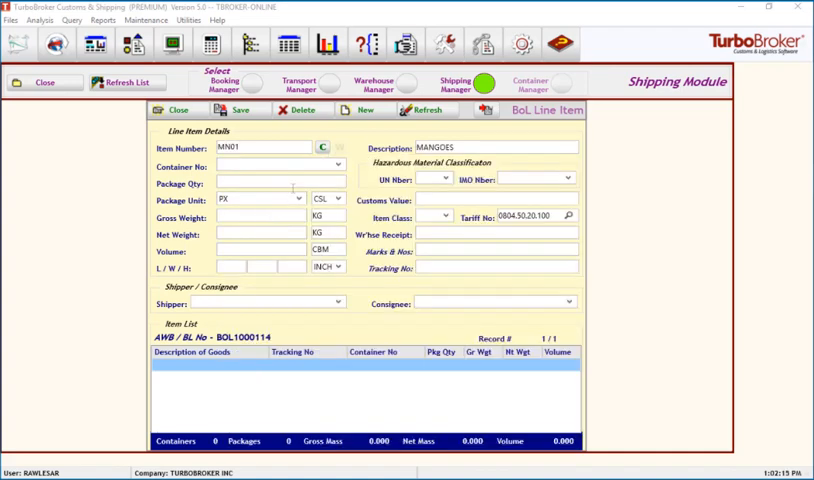
text(5)
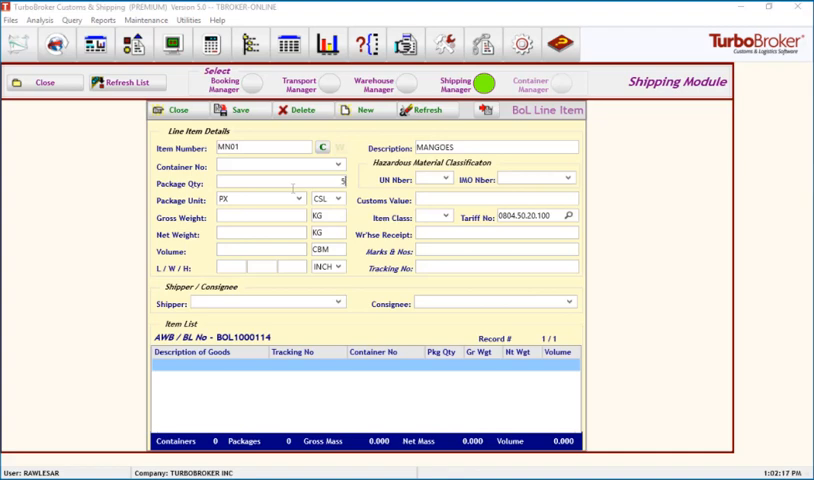
text(0)
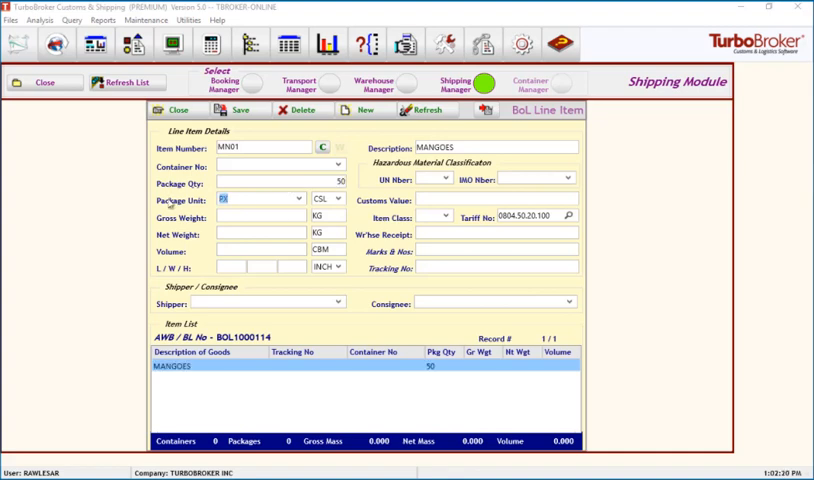
click(298, 198)
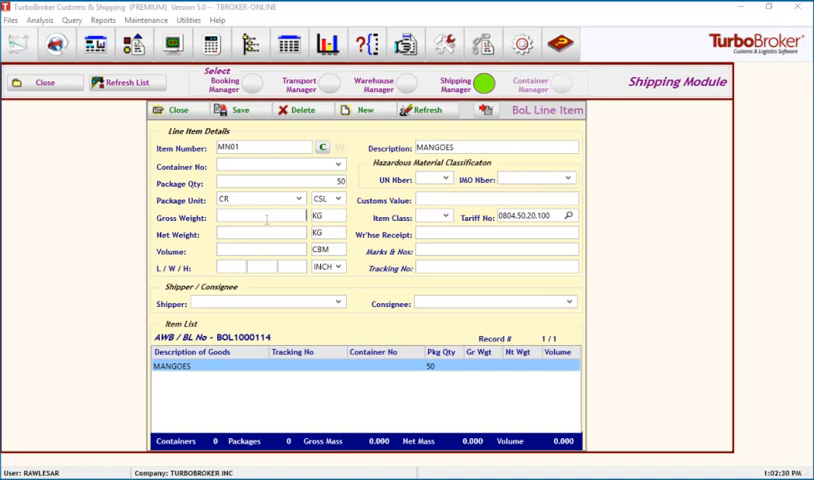
Step: Set weight 40 kg and volume 8 CBM, save the item and return to the bill
text(40.000)
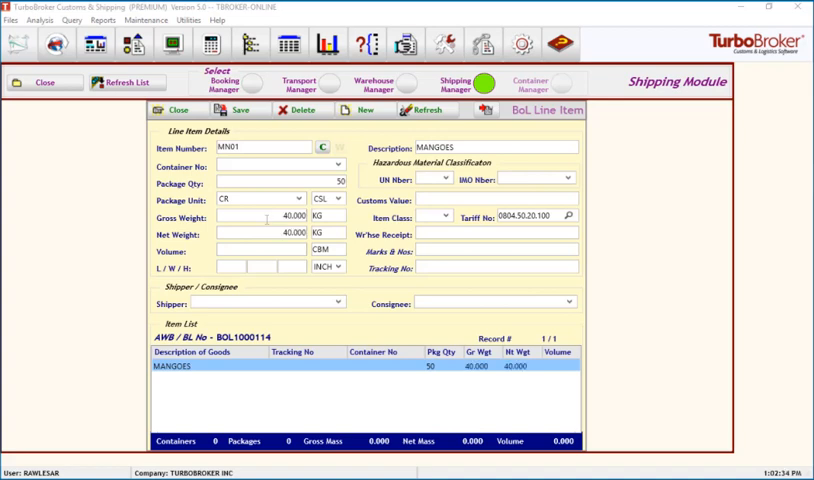
text(8)
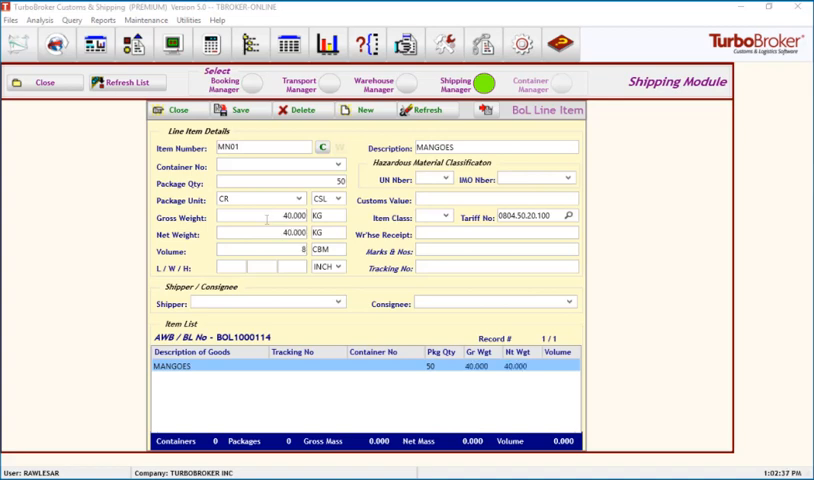
click(228, 112)
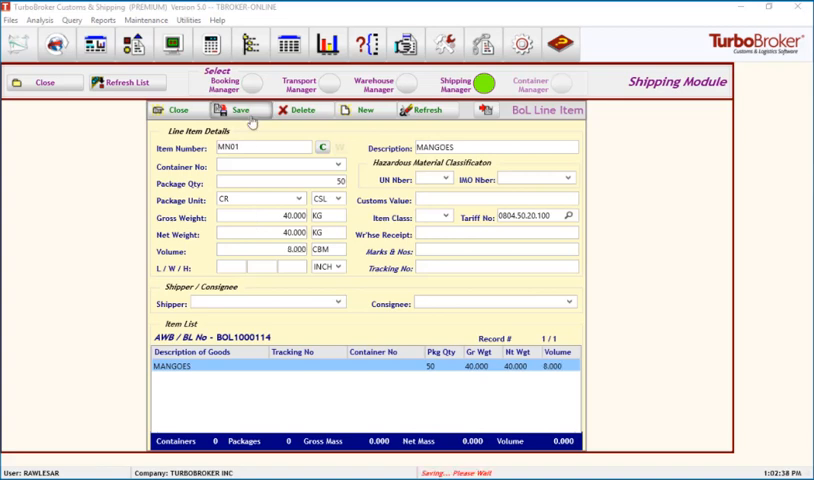
click(228, 112)
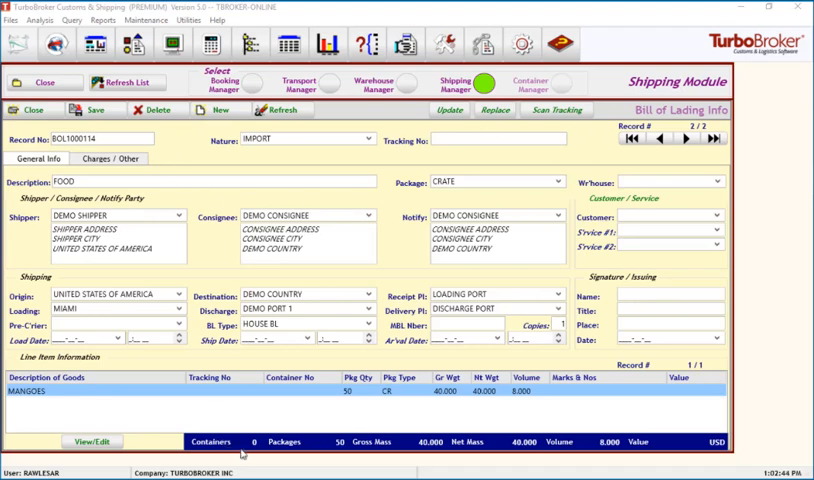
mouse_move(592, 438)
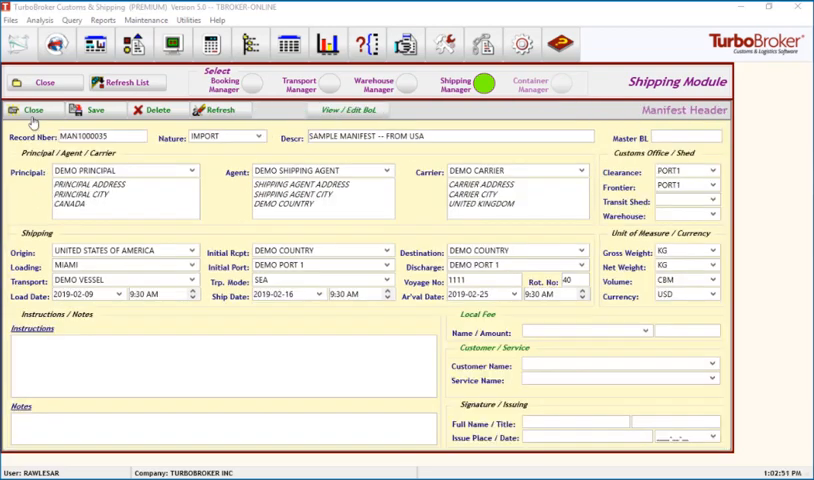
Step: Close the Manifest Header to return to the manifest list showing MAN1000035
click(32, 110)
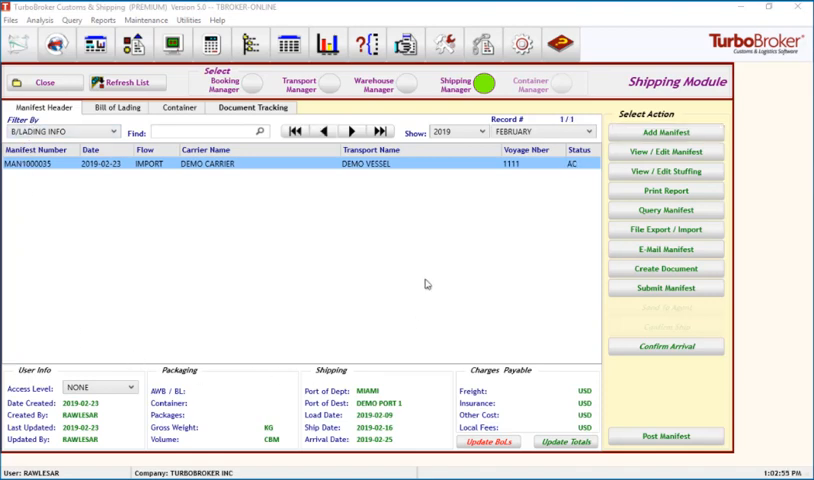
mouse_move(452, 434)
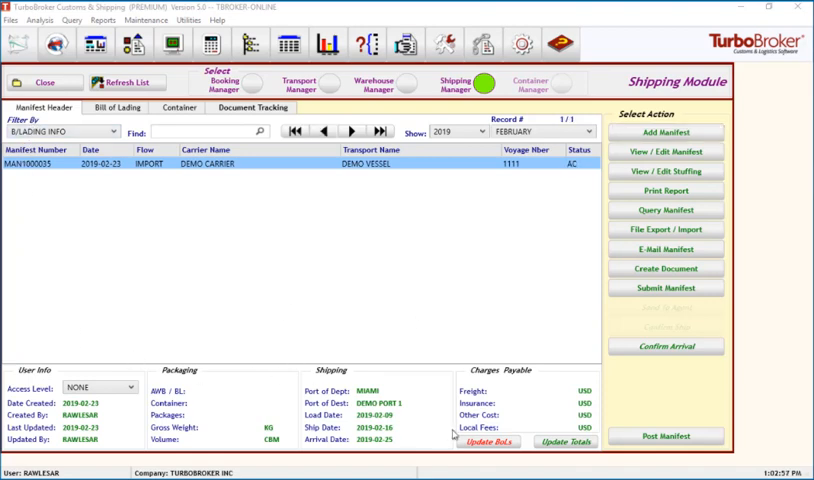
Step: Update all bills from the header and recalculate totals to 2 bills, 14 packages, 90 kg, 18 CBM
click(488, 442)
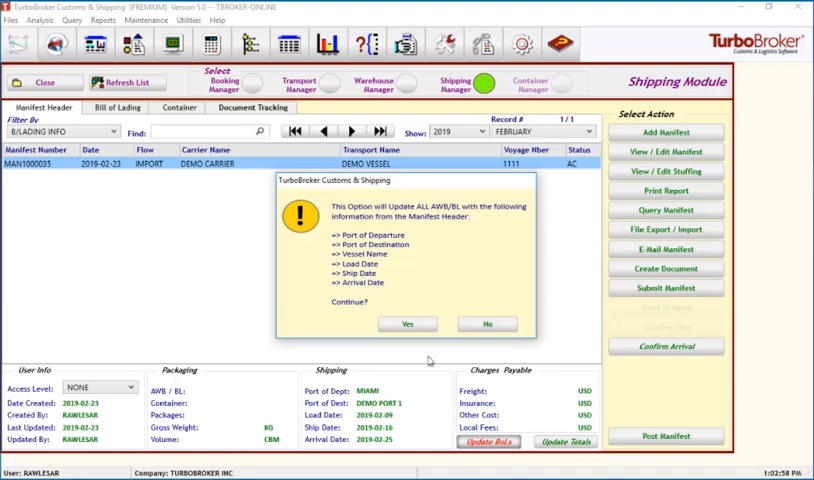
click(408, 324)
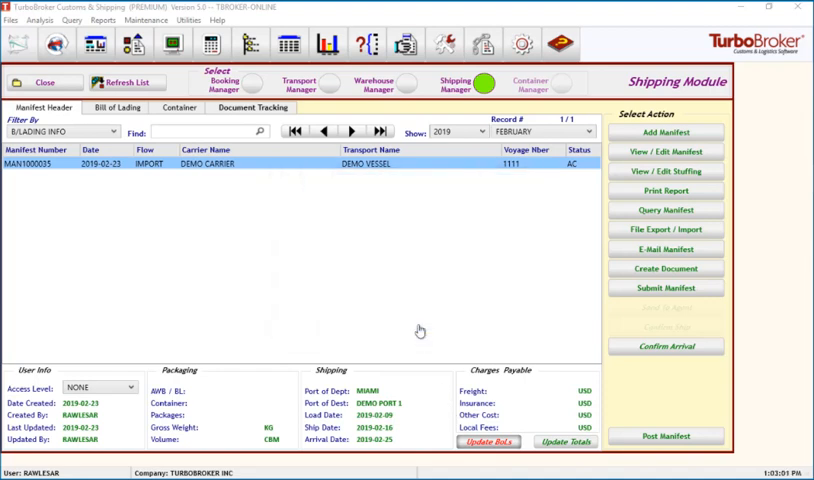
mouse_move(420, 302)
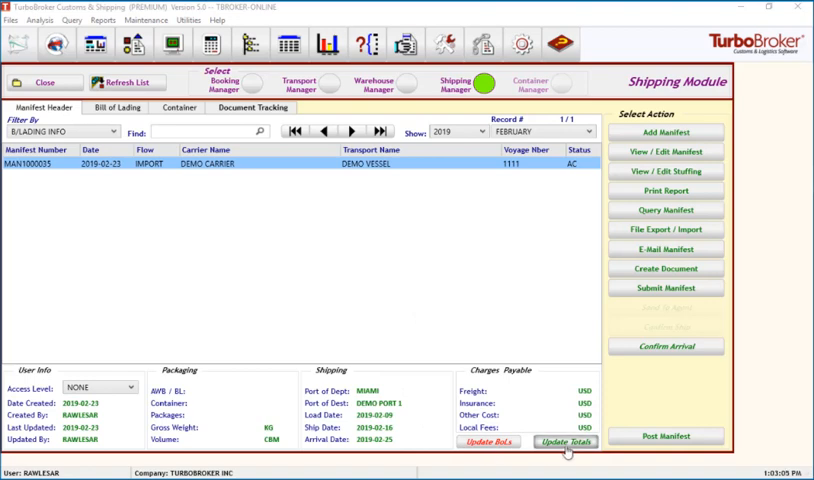
click(564, 440)
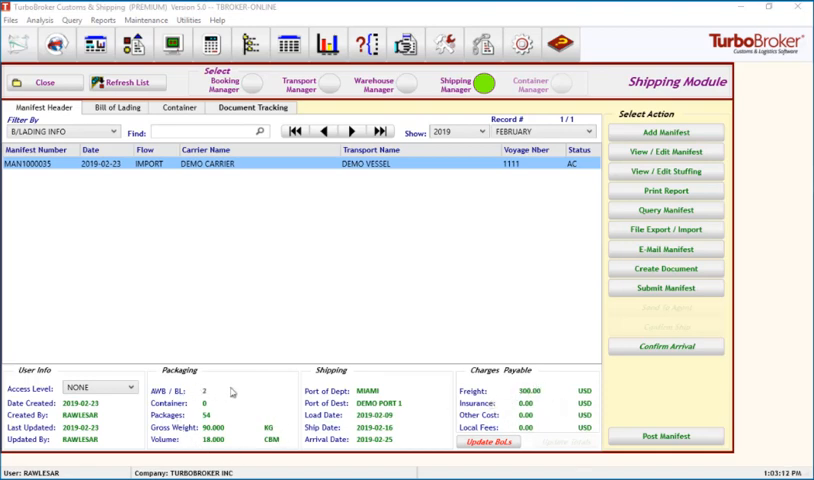
mouse_move(190, 396)
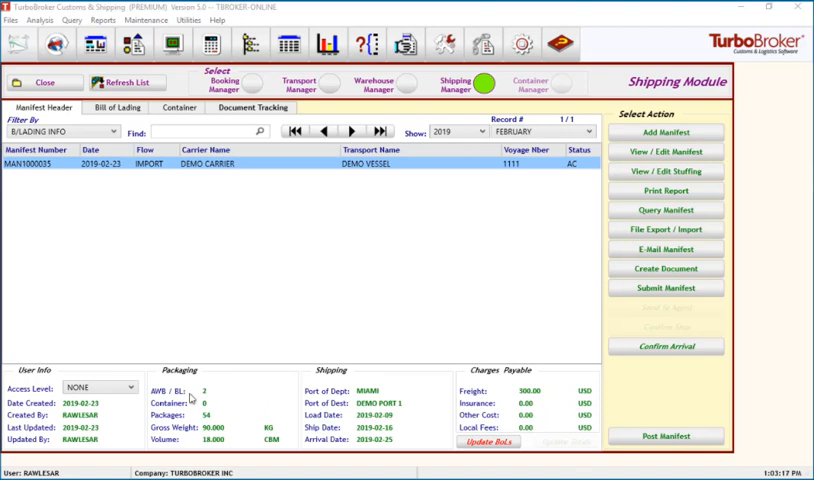
click(666, 190)
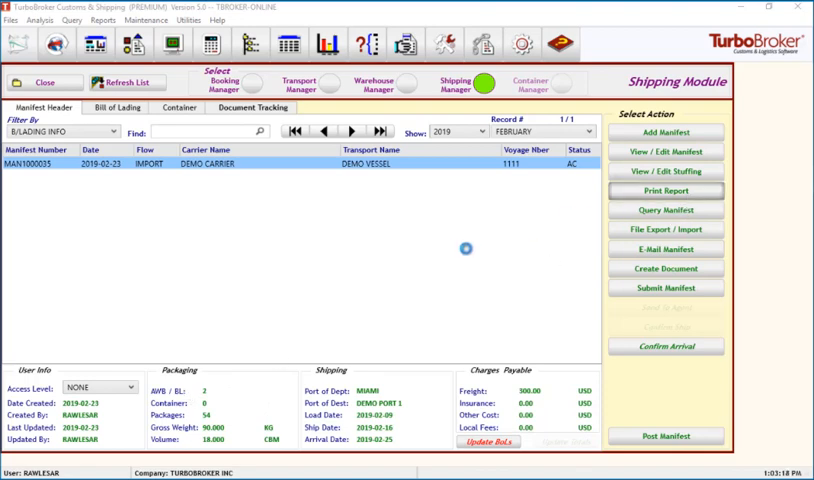
Step: Preview the STANDARD MANIFEST report for MAN1000035 and scroll through its bills and totals
click(666, 192)
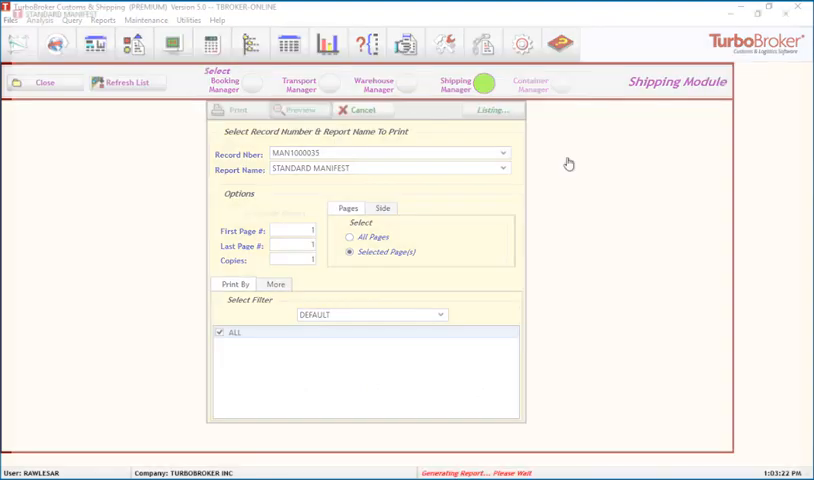
click(296, 108)
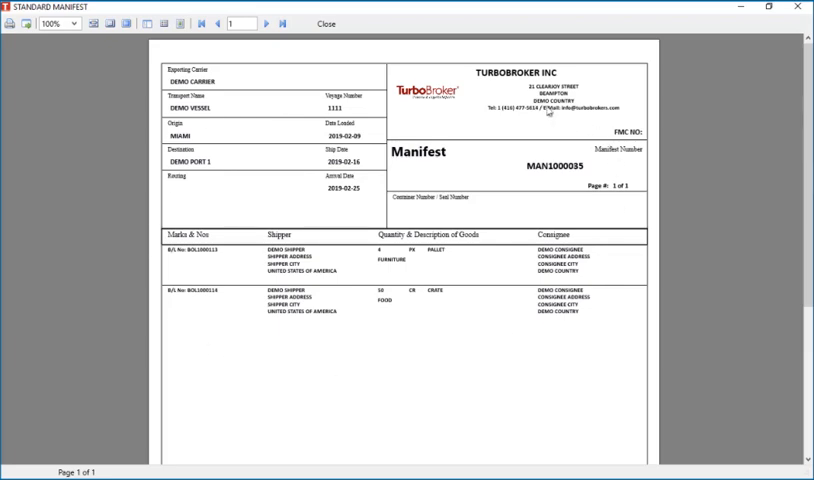
scroll(down, 3)
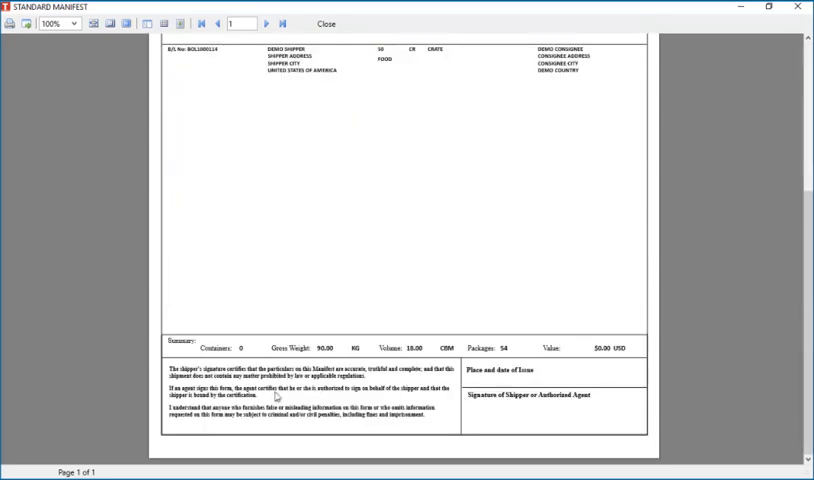
mouse_move(506, 412)
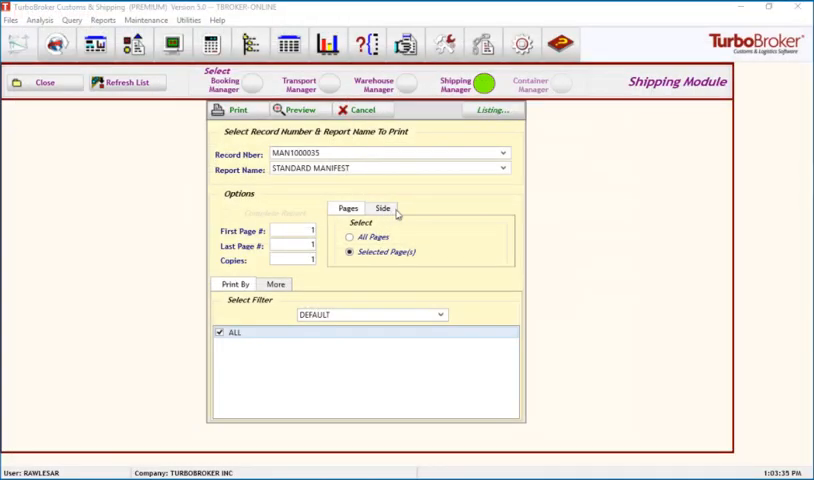
Step: Preview the BL -- STANDARD BILL OF LADING report and scroll through both pages
click(504, 168)
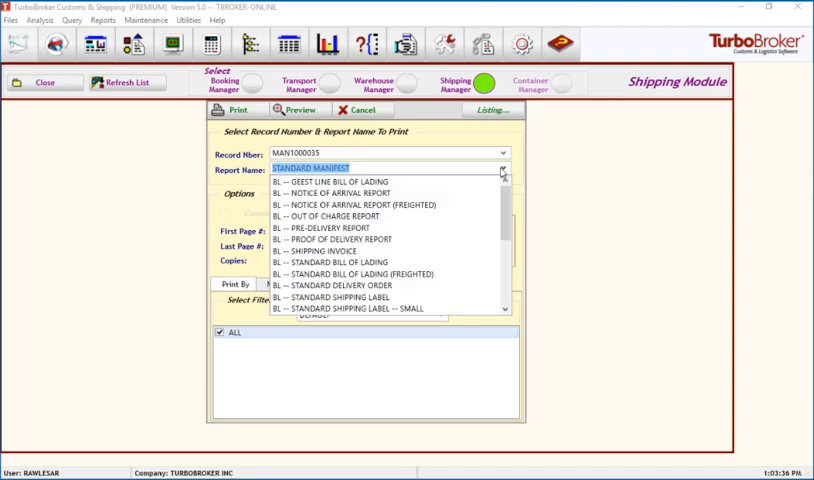
click(348, 262)
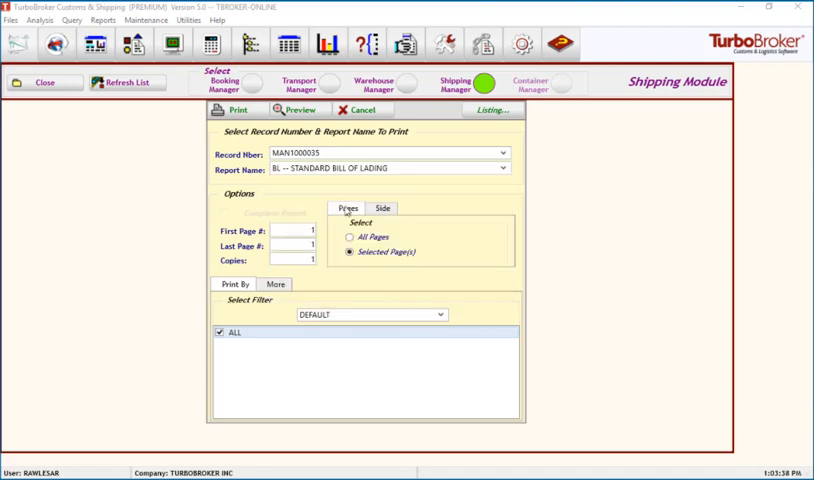
click(296, 110)
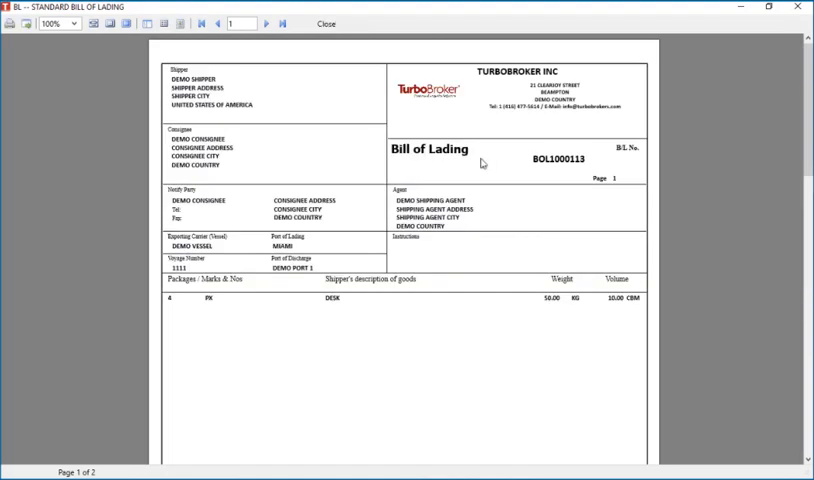
scroll(down, 3)
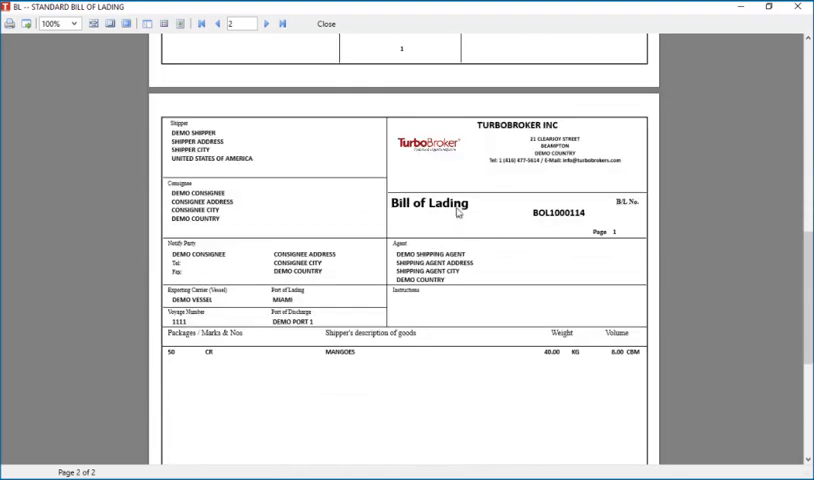
scroll(down, 3)
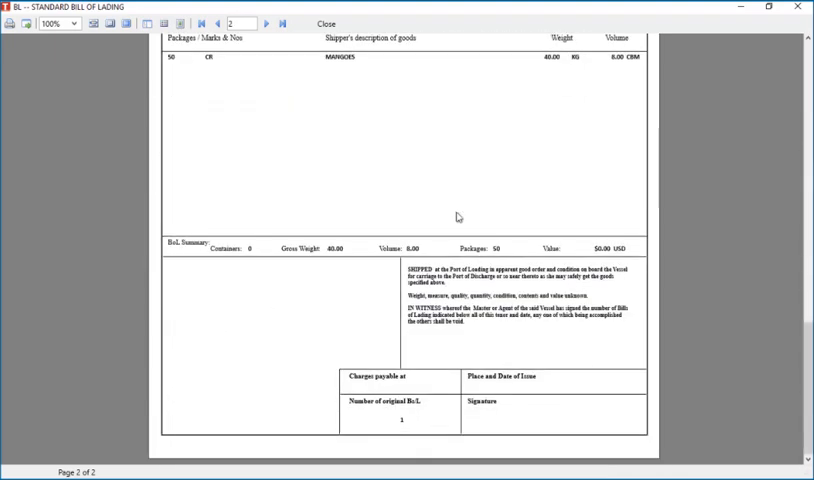
scroll(down, 3)
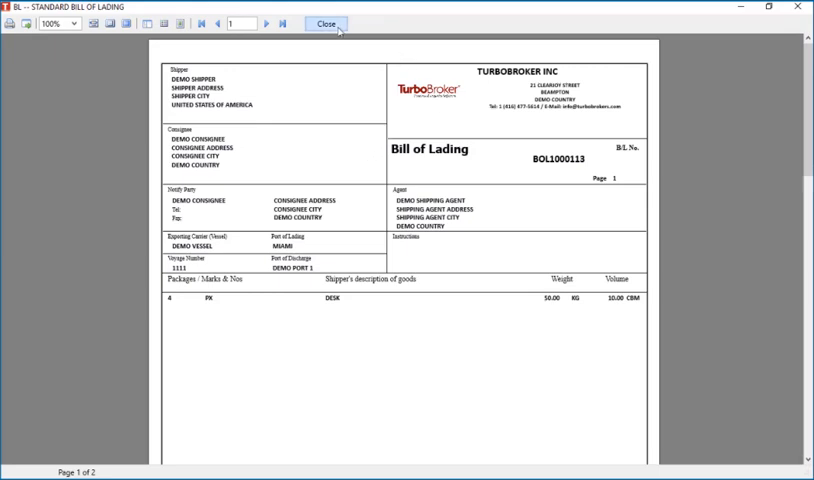
Step: Close the preview and cancel the print settings to return to the manifest list
click(326, 24)
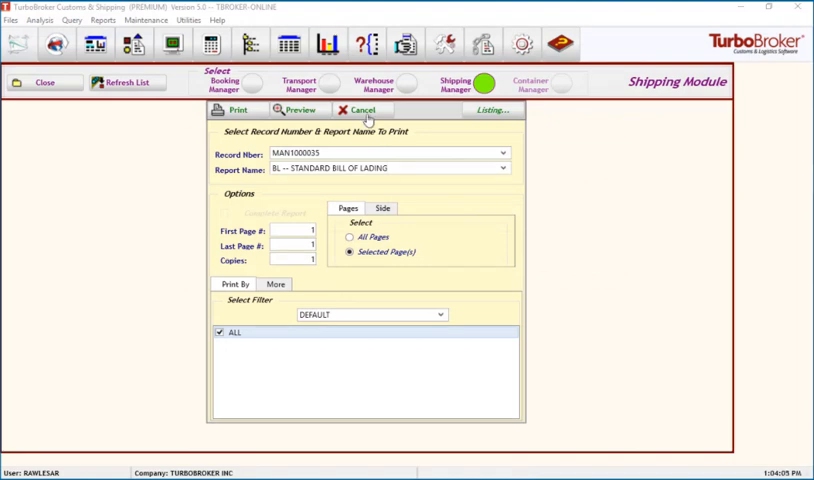
click(362, 108)
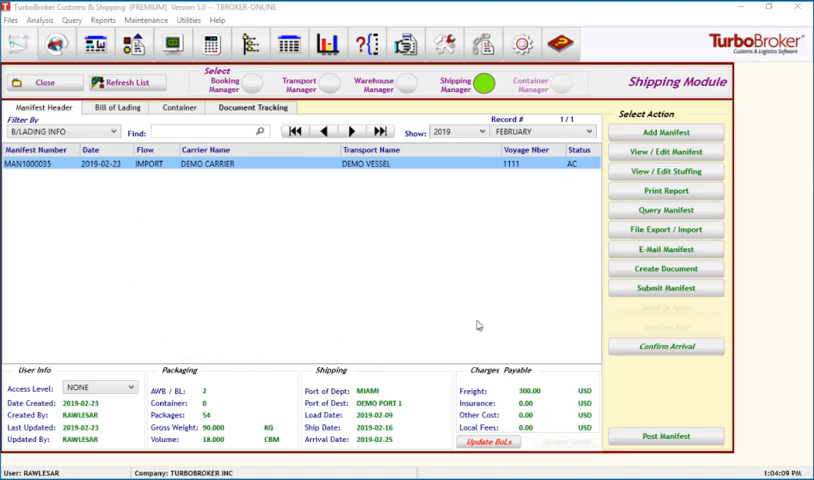
mouse_move(666, 288)
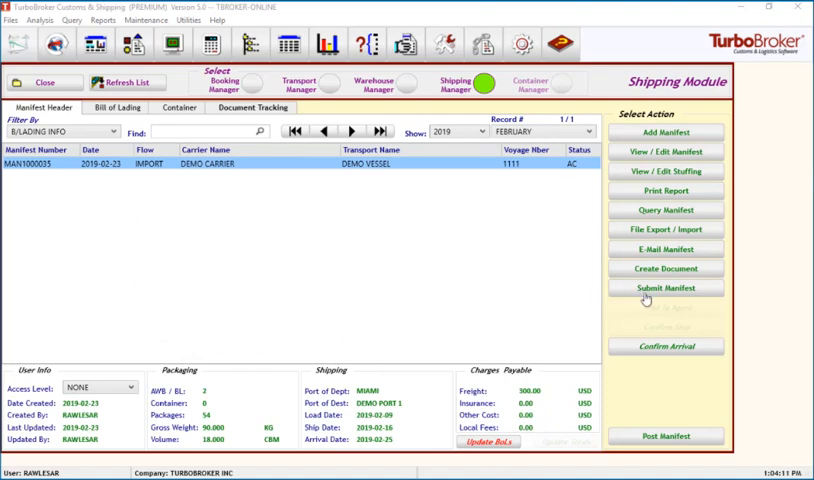
mouse_move(688, 298)
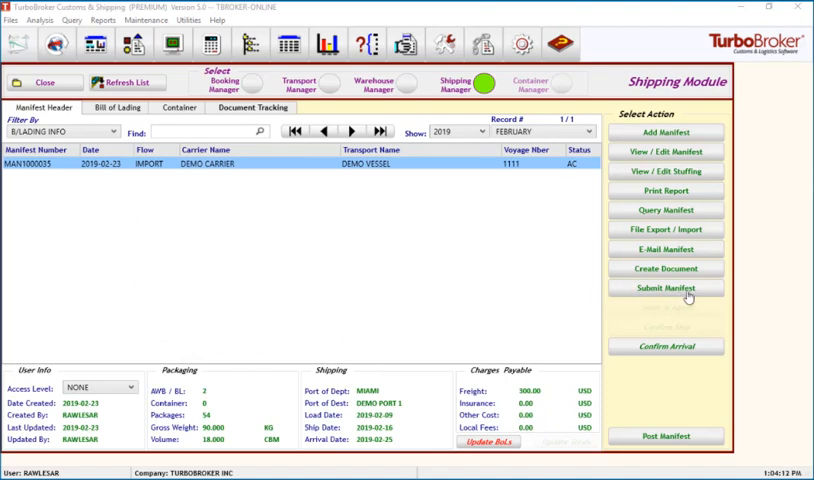
Step: Start Submit Manifest for MAN1000035 targeting the local customs authority system
click(664, 288)
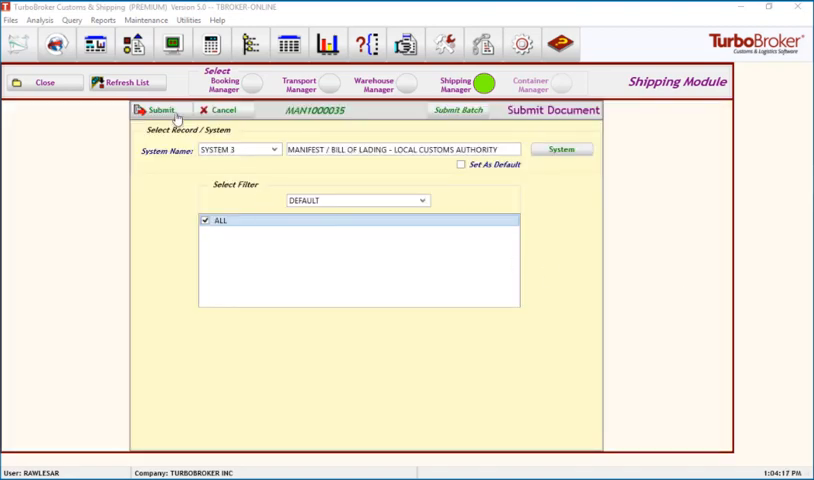
Step: Submit MAN1000035 to customs, confirm the results, leaving its status at TR
click(160, 110)
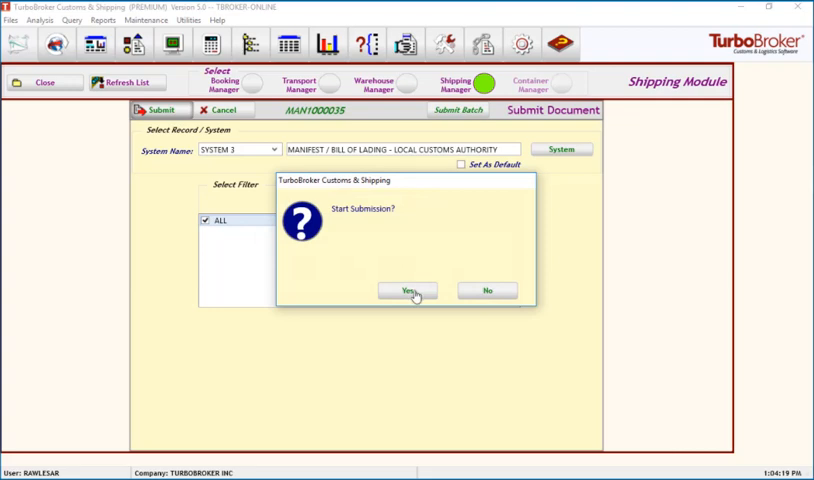
click(406, 290)
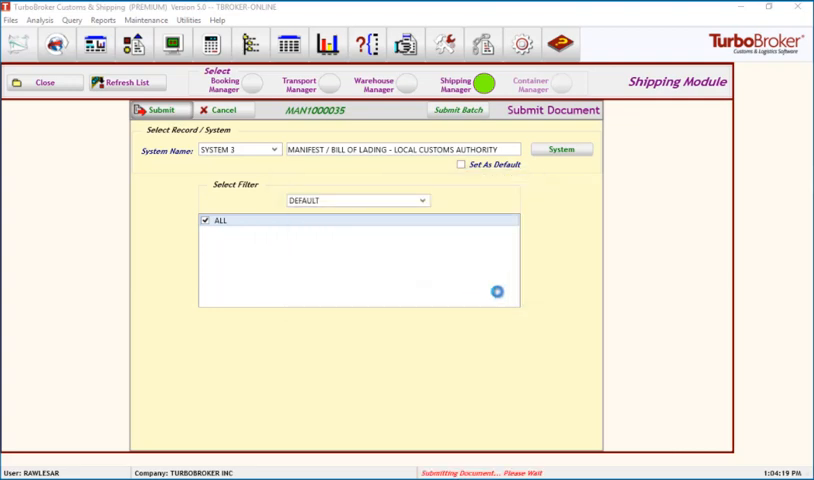
click(158, 110)
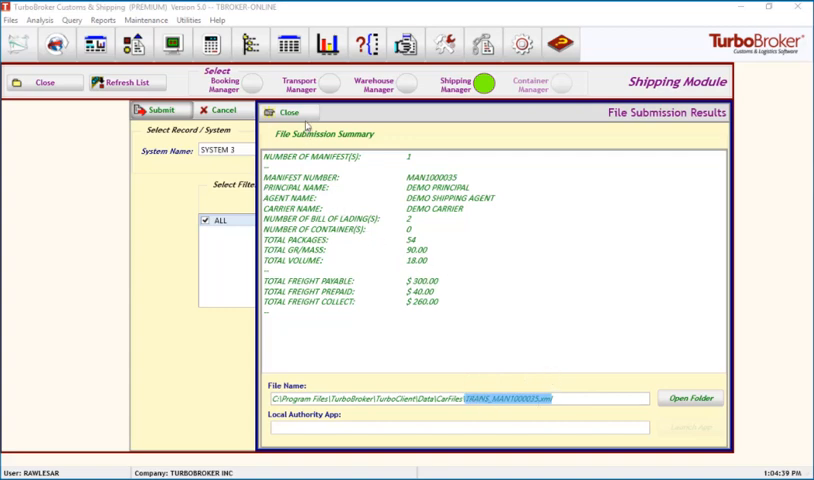
click(162, 110)
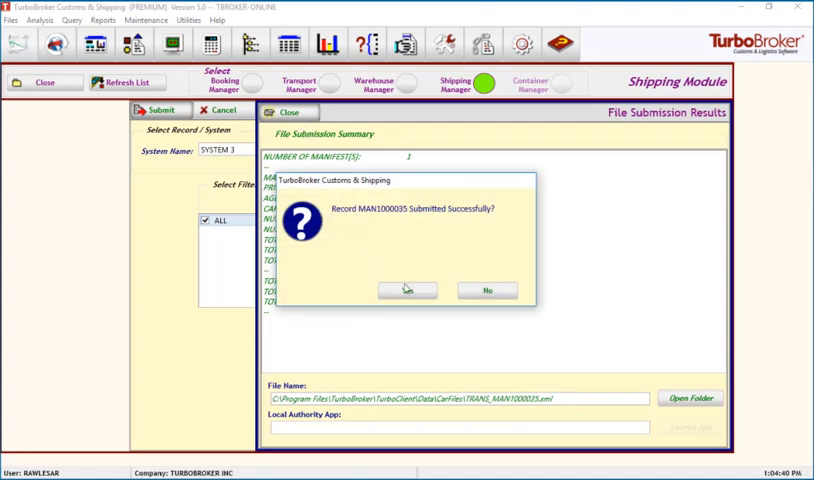
click(404, 290)
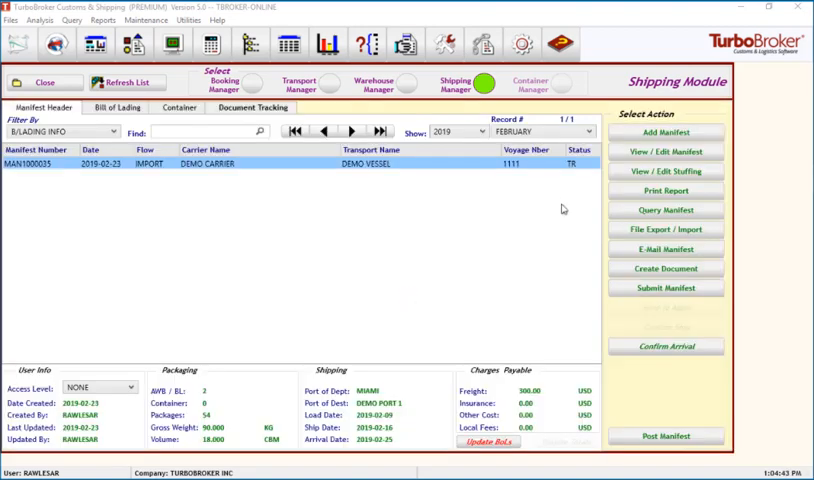
mouse_move(572, 160)
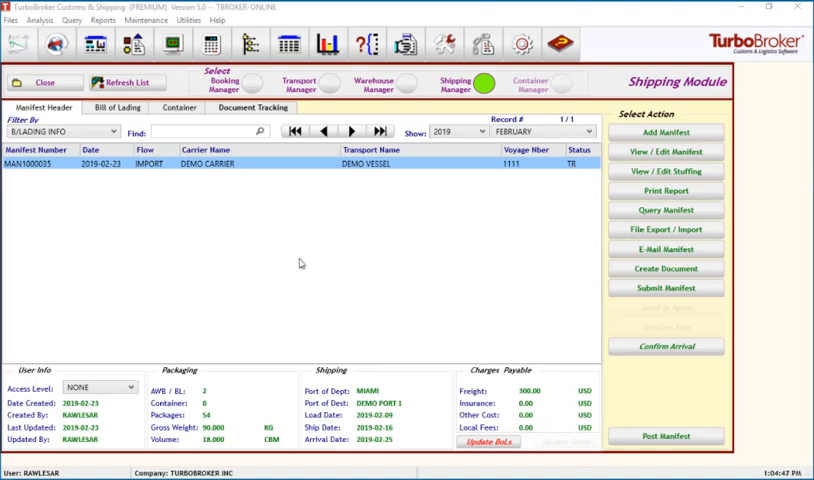
mouse_move(68, 238)
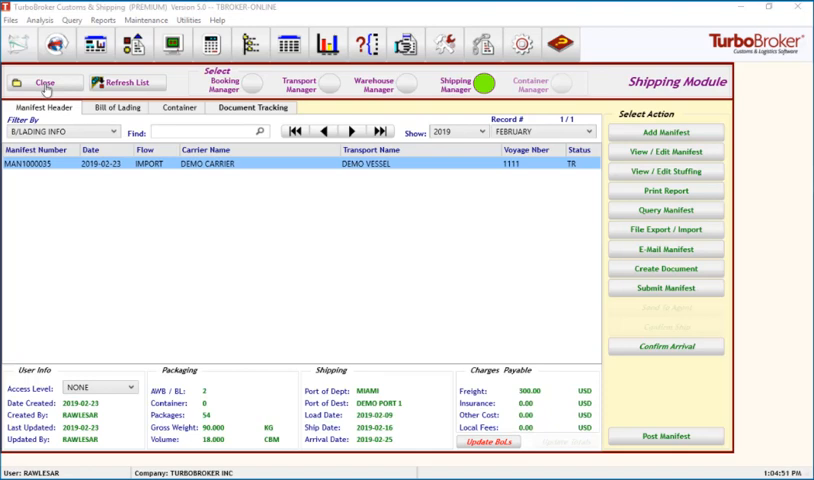
Step: Close the Shipping Module and choose Files > Quit to exit TurboBroker
click(44, 82)
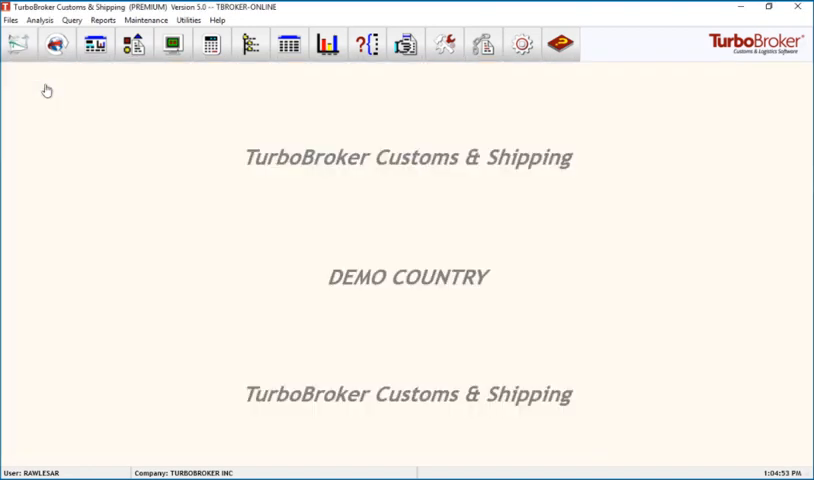
click(12, 20)
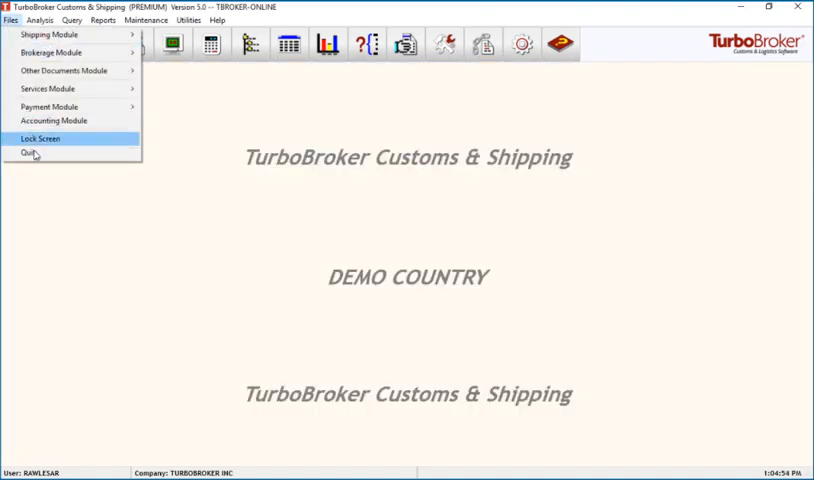
click(28, 152)
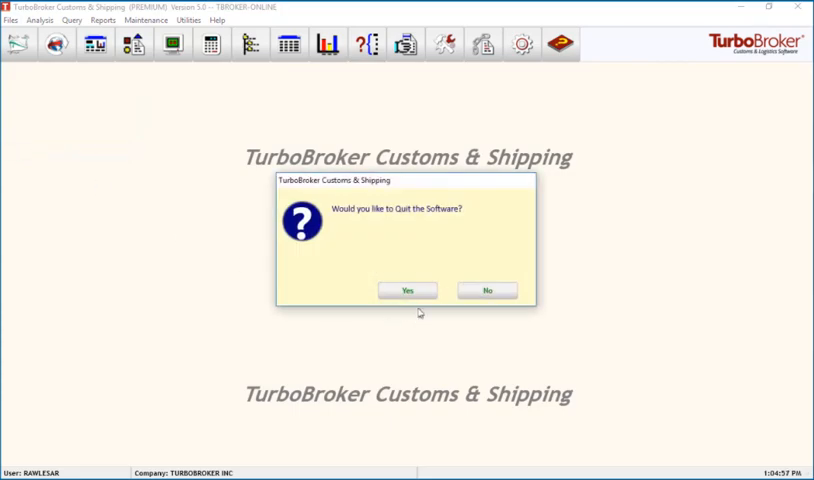